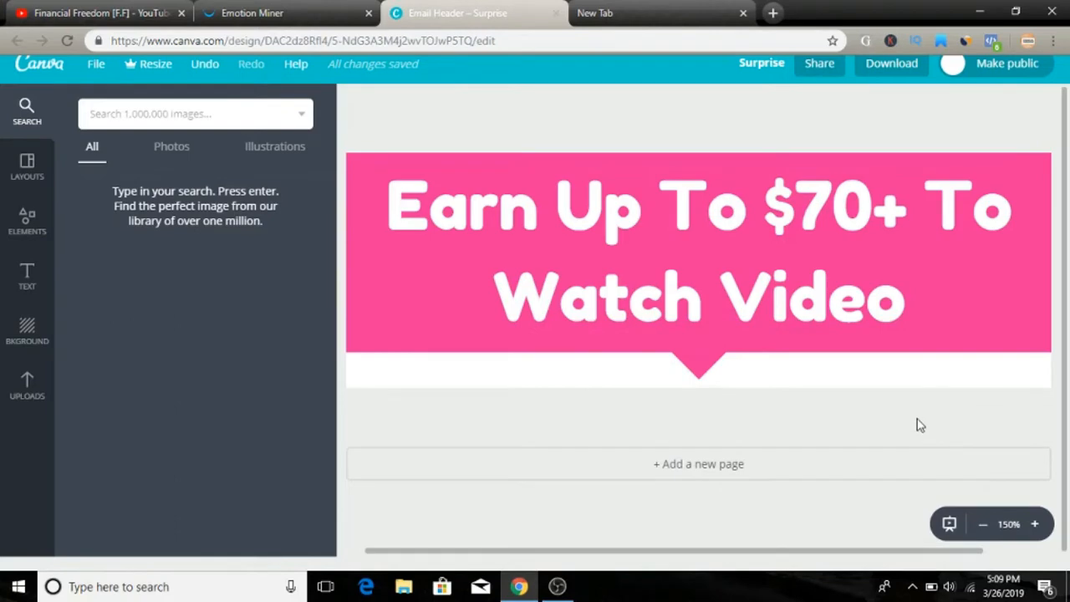
Step: Switch from the Canva editor to the YouTube channel's videos page
{"action": "left_click", "coordinate": [92, 14]}
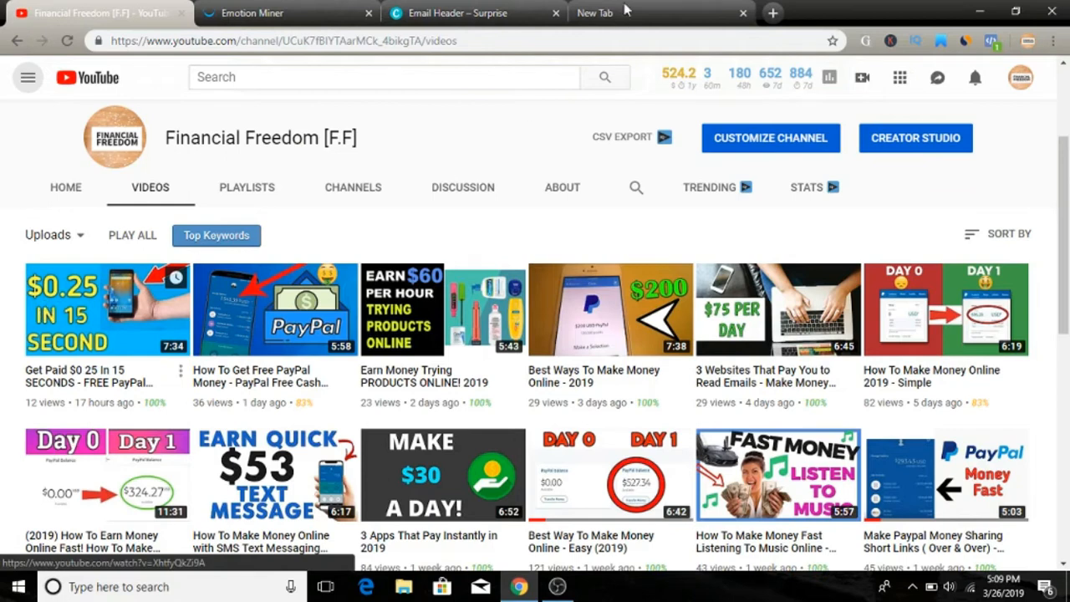
Step: Leave the YouTube channel and bring up the Emotion Miner homepage
{"action": "left_click", "coordinate": [660, 13]}
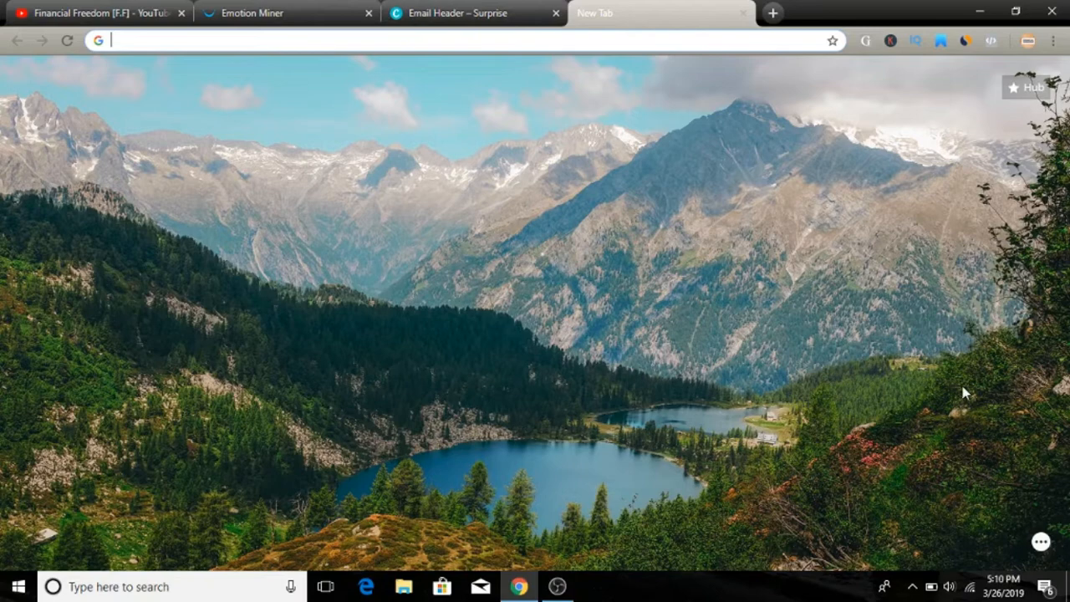
{"action": "left_click", "coordinate": [285, 13]}
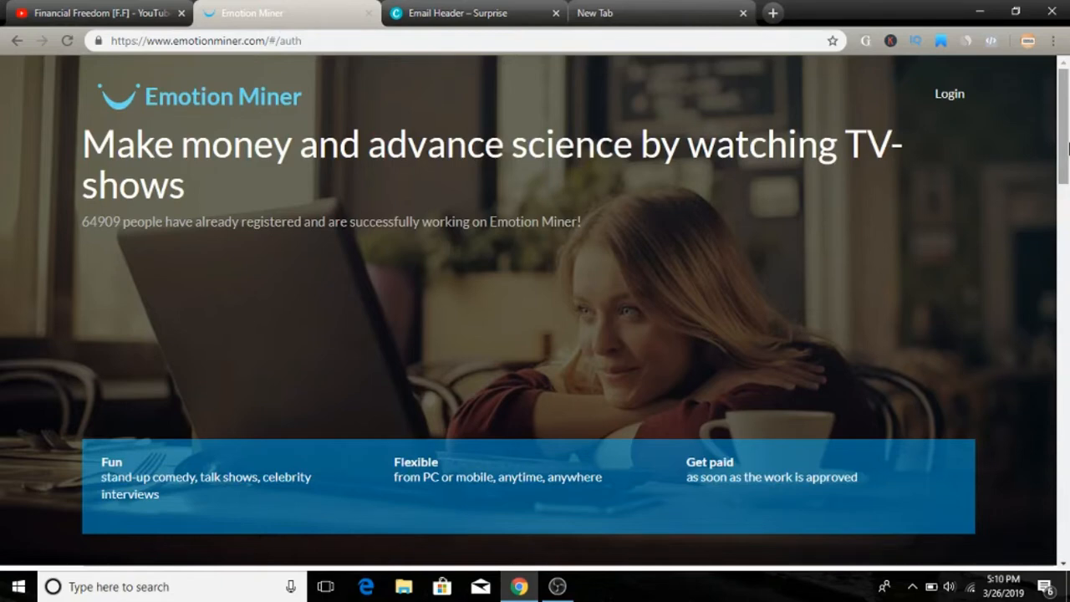
Step: Scroll through Emotion Miner's pay rates up to $70 per task
{"action": "scroll", "scroll_direction": "down", "scroll_amount": 3}
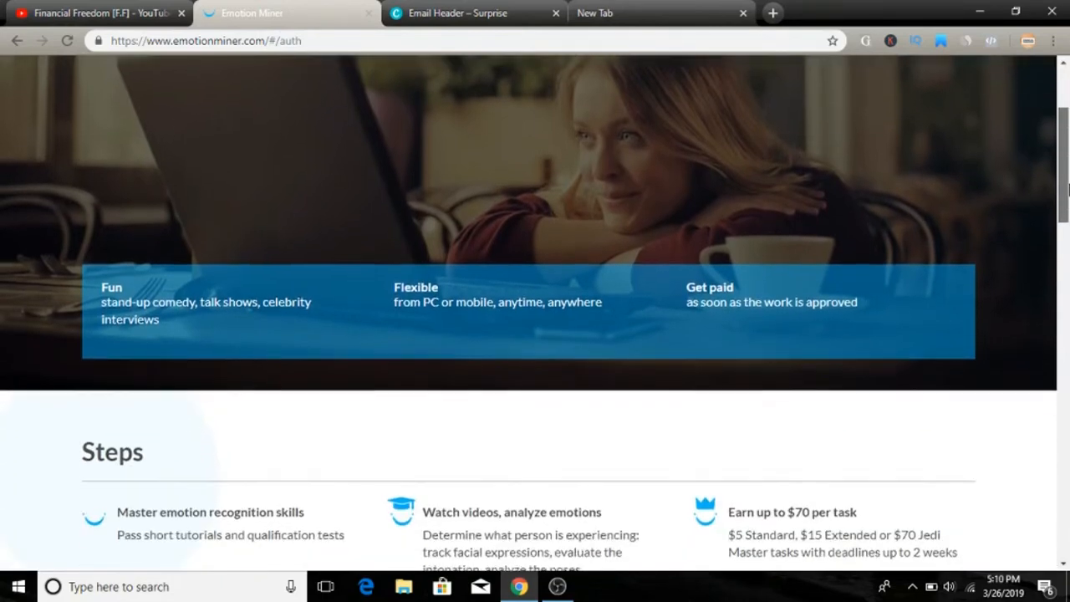
{"action": "scroll", "scroll_direction": "down", "scroll_amount": 3}
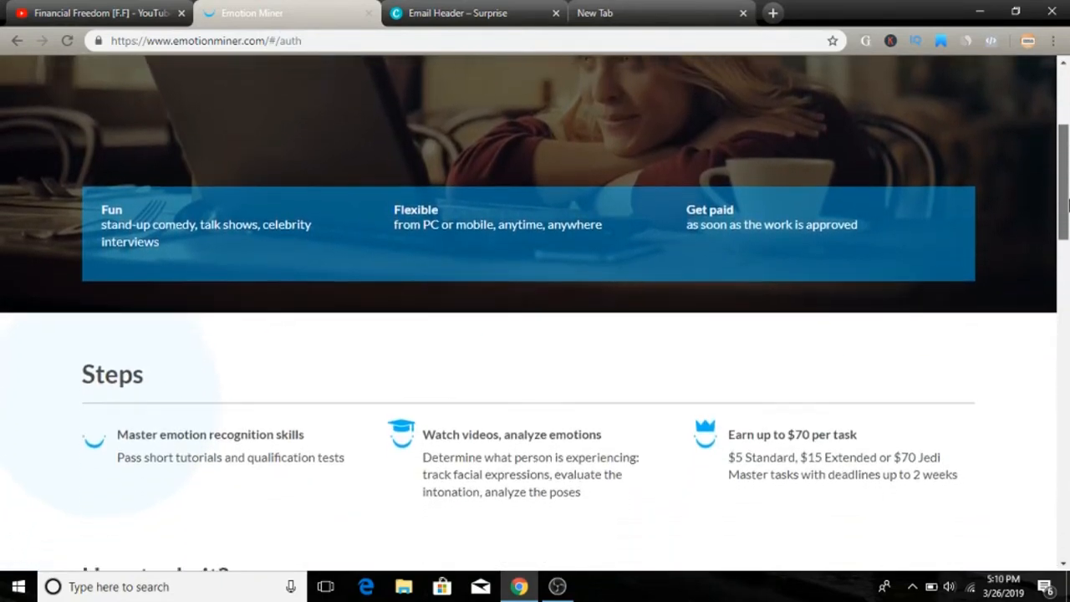
{"action": "scroll", "scroll_direction": "down", "scroll_amount": 3}
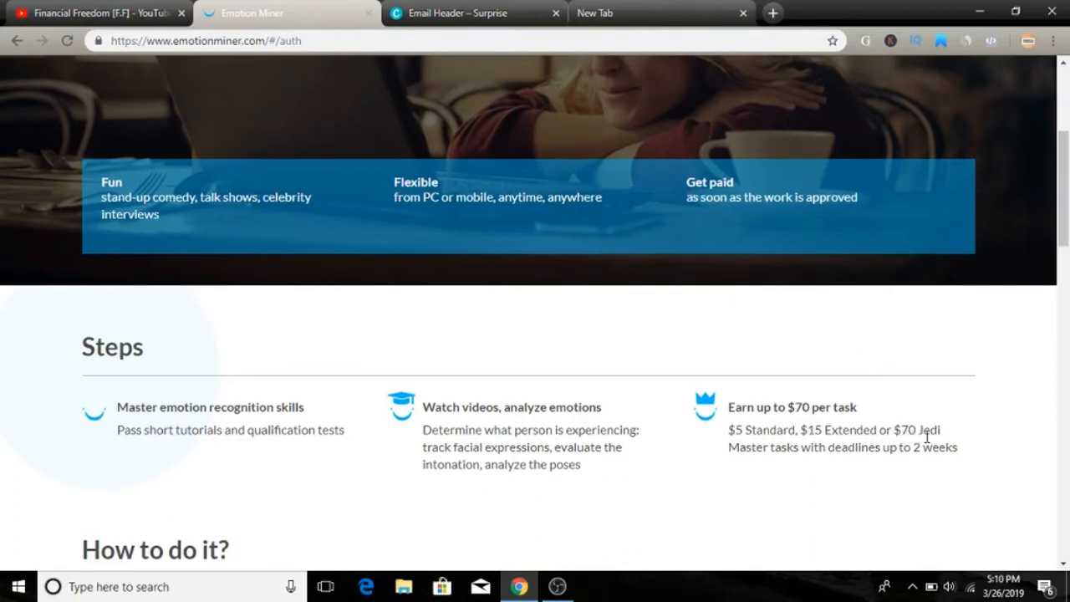
{"action": "mouse_move", "coordinate": [878, 467]}
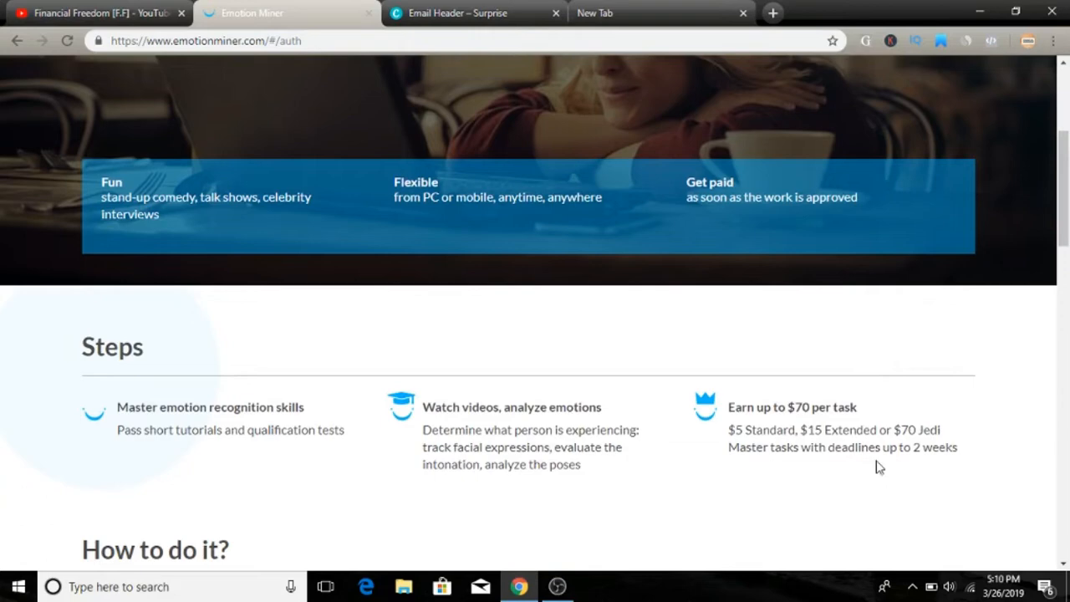
{"action": "mouse_move", "coordinate": [896, 464]}
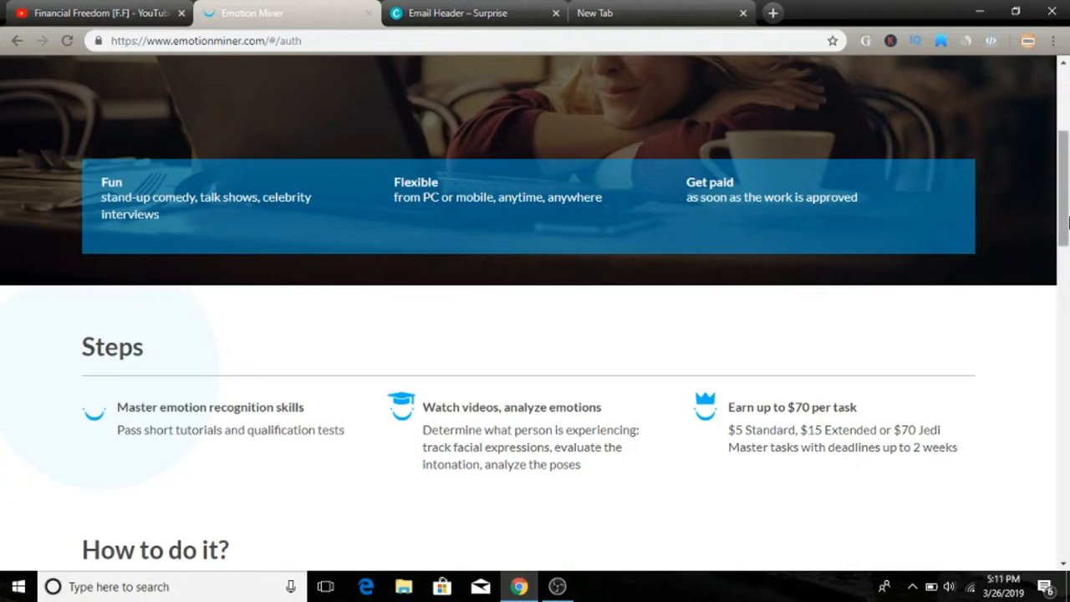
{"action": "scroll", "scroll_direction": "up", "scroll_amount": 3}
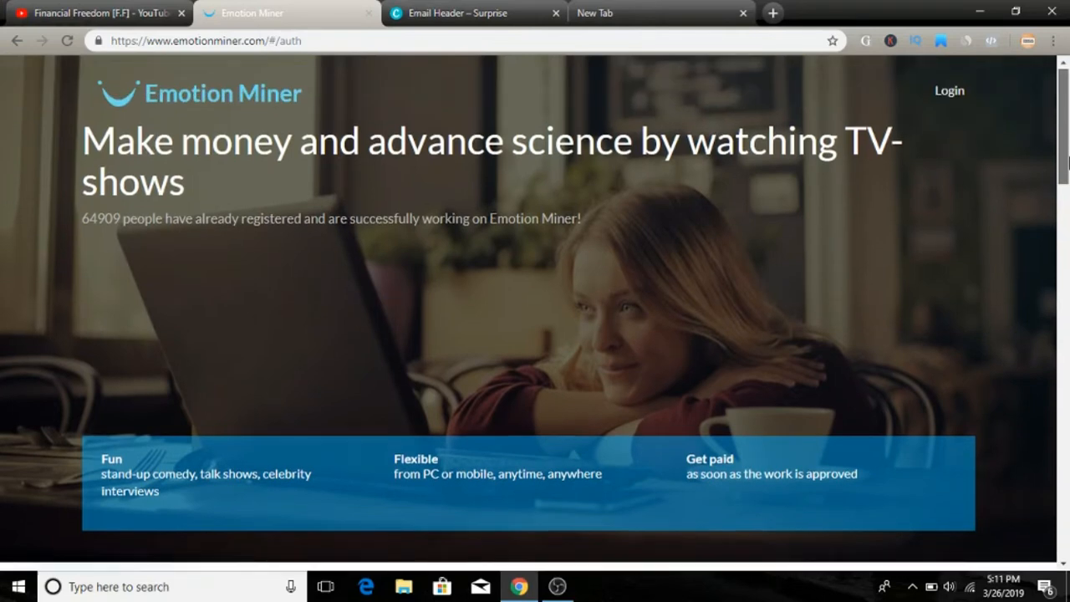
{"action": "scroll", "scroll_direction": "down", "scroll_amount": 3}
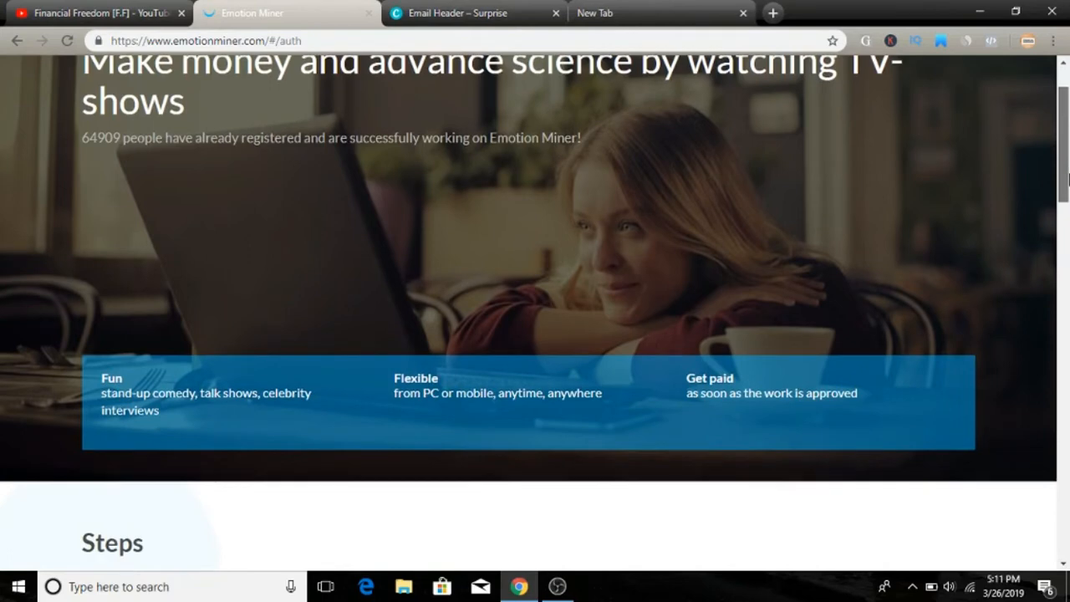
{"action": "scroll", "scroll_direction": "down", "scroll_amount": 3}
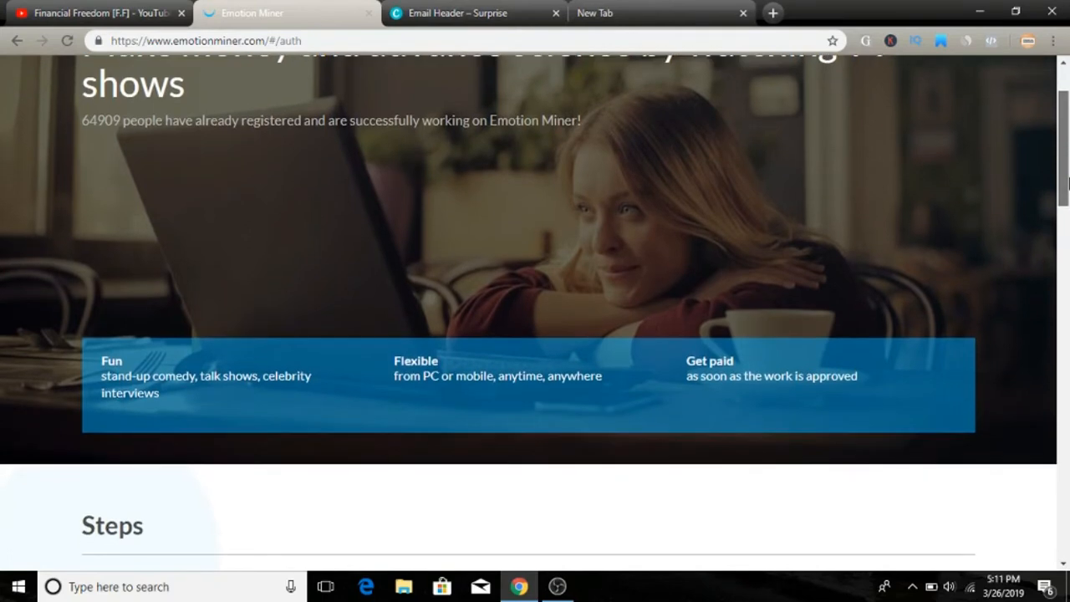
{"action": "scroll", "scroll_direction": "down", "scroll_amount": 3}
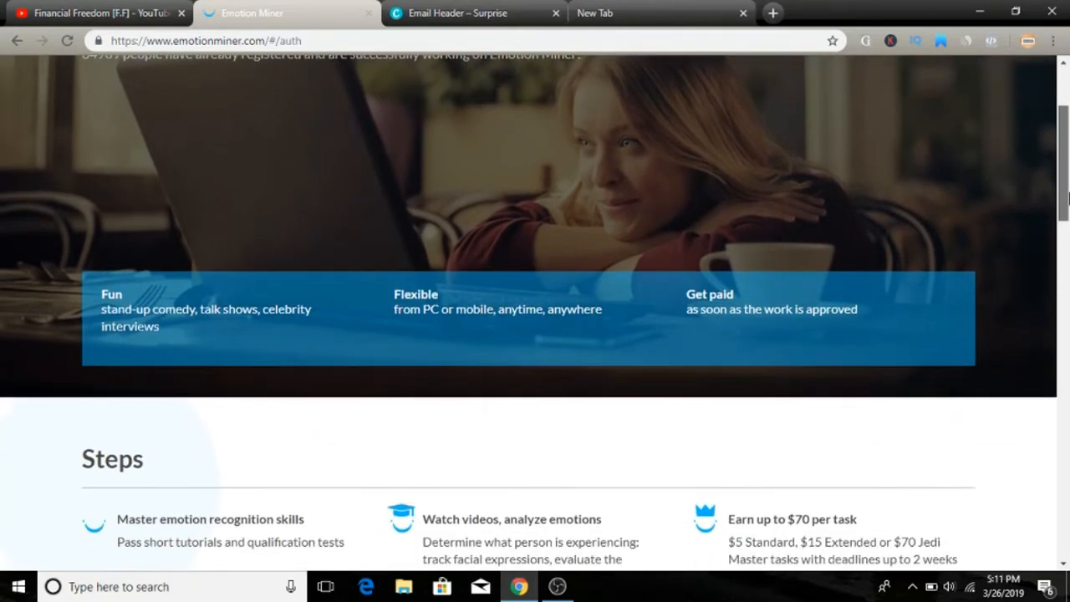
{"action": "scroll", "scroll_direction": "down", "scroll_amount": 3}
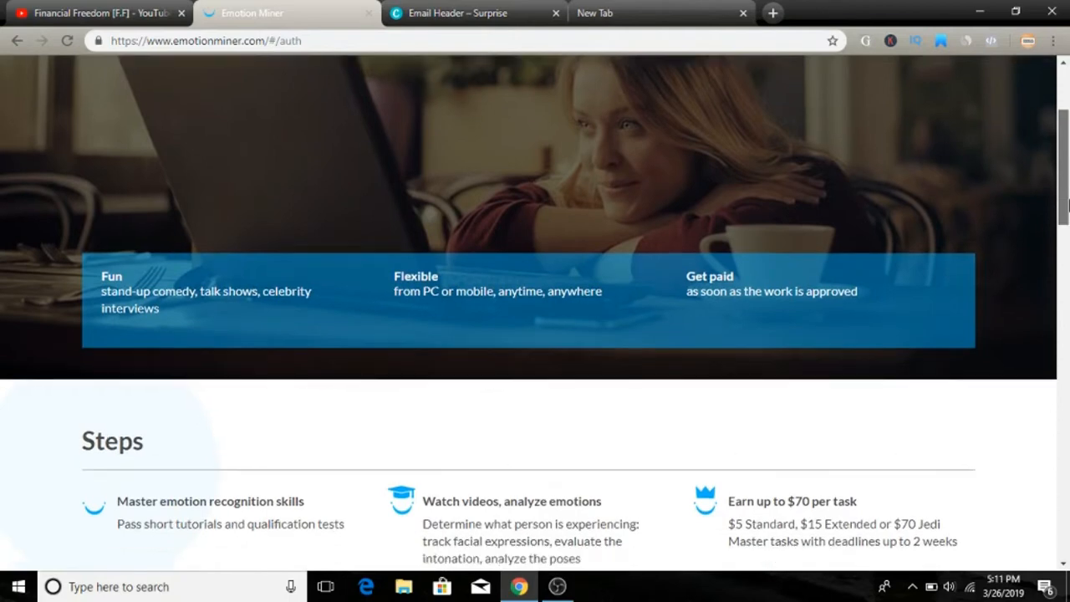
{"action": "scroll", "scroll_direction": "down", "scroll_amount": 3}
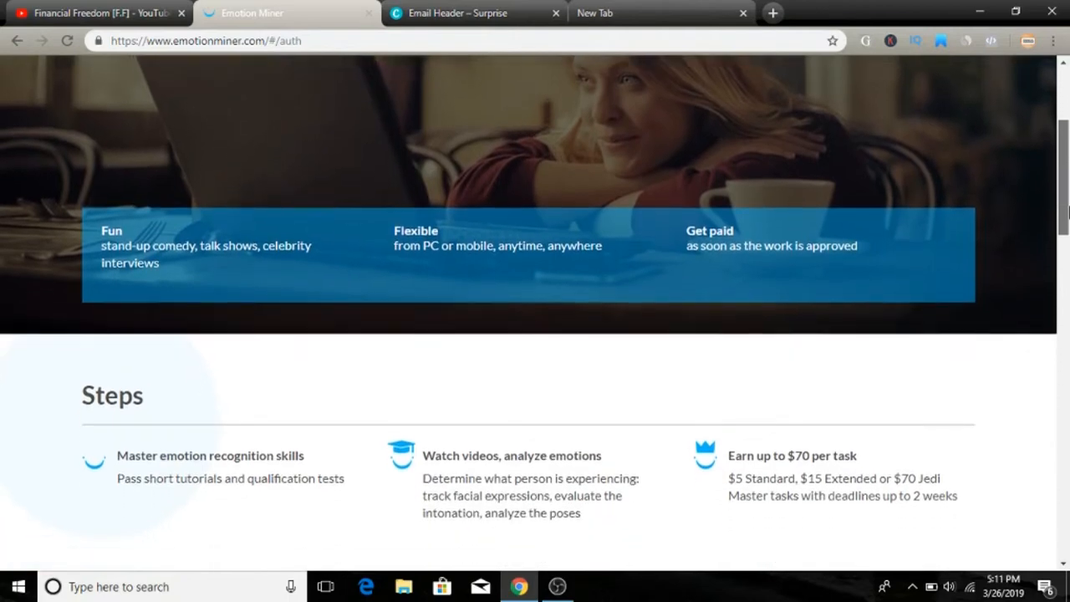
Step: Scroll on to the Steps section listing Standard, Extended and Jedi Master tasks
{"action": "scroll", "scroll_direction": "down", "scroll_amount": 3}
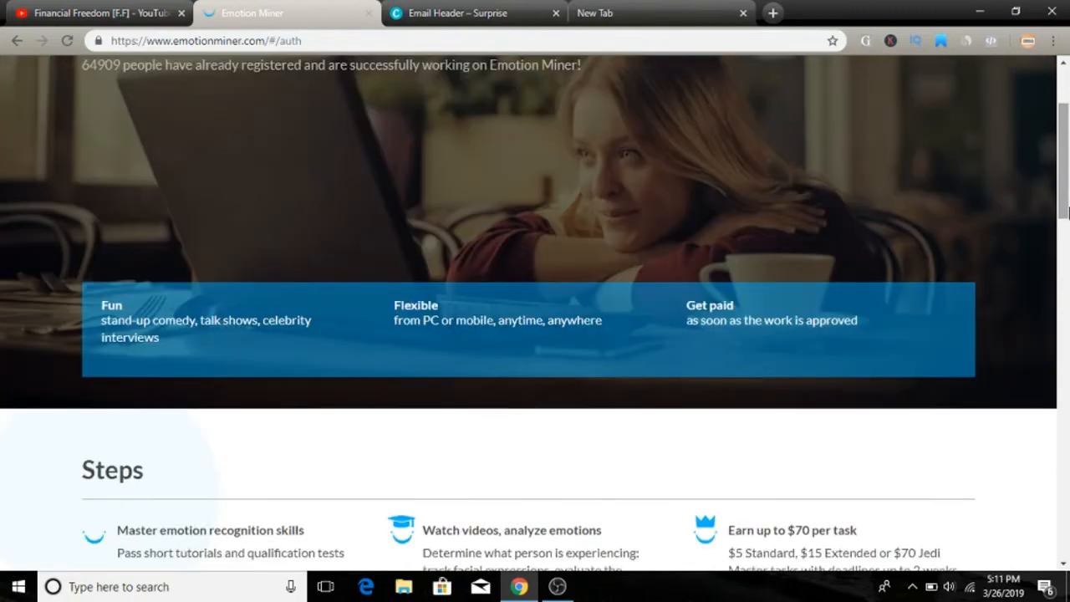
{"action": "scroll", "scroll_direction": "down", "scroll_amount": 3}
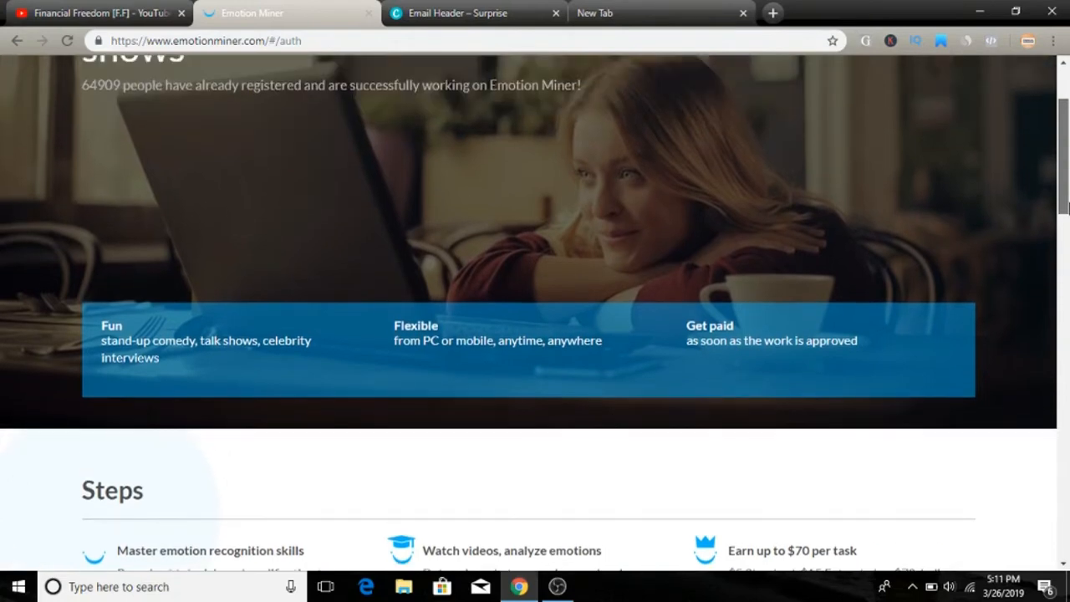
{"action": "scroll", "scroll_direction": "up", "scroll_amount": 3}
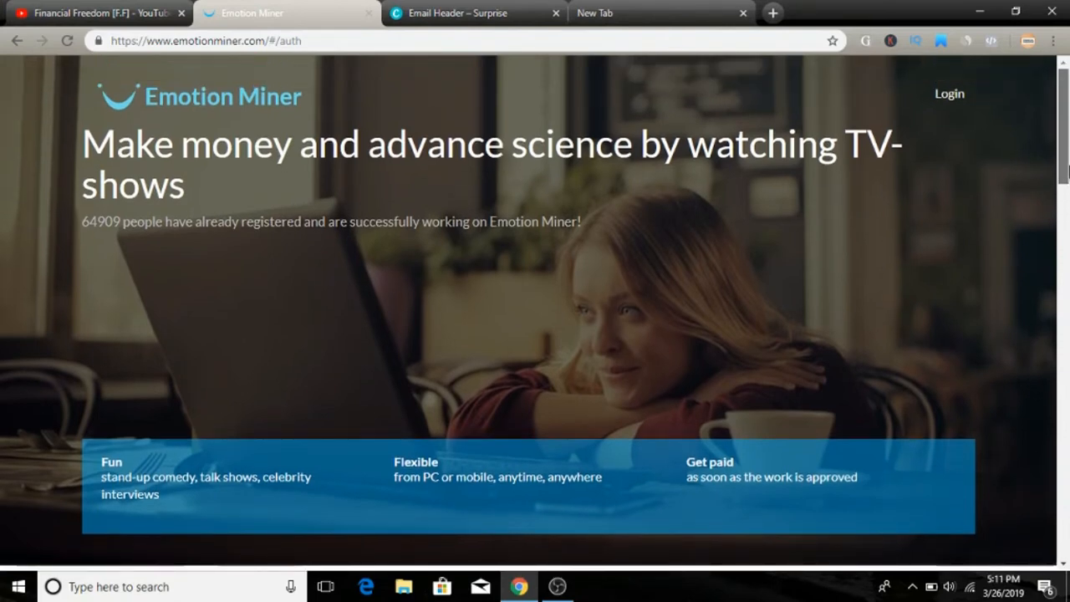
{"action": "scroll", "scroll_direction": "down", "scroll_amount": 3}
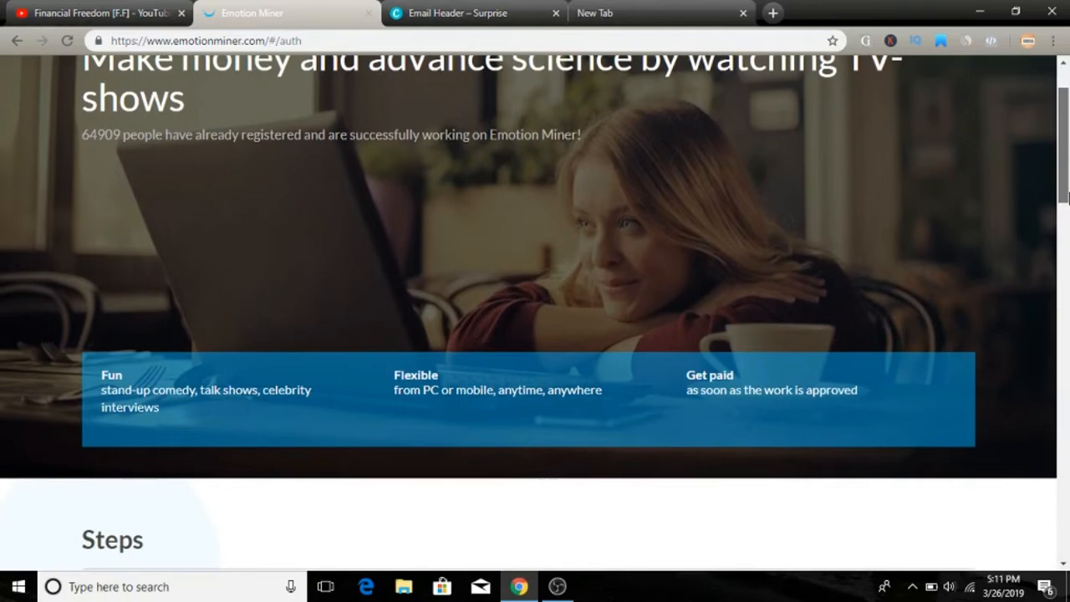
{"action": "scroll", "scroll_direction": "down", "scroll_amount": 3}
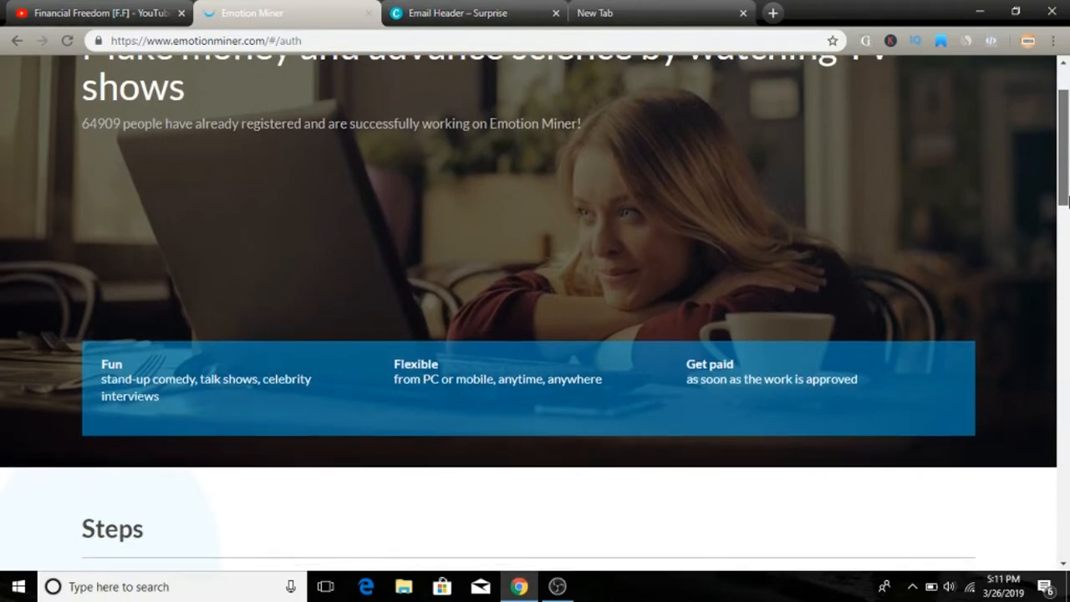
{"action": "scroll", "scroll_direction": "down", "scroll_amount": 3}
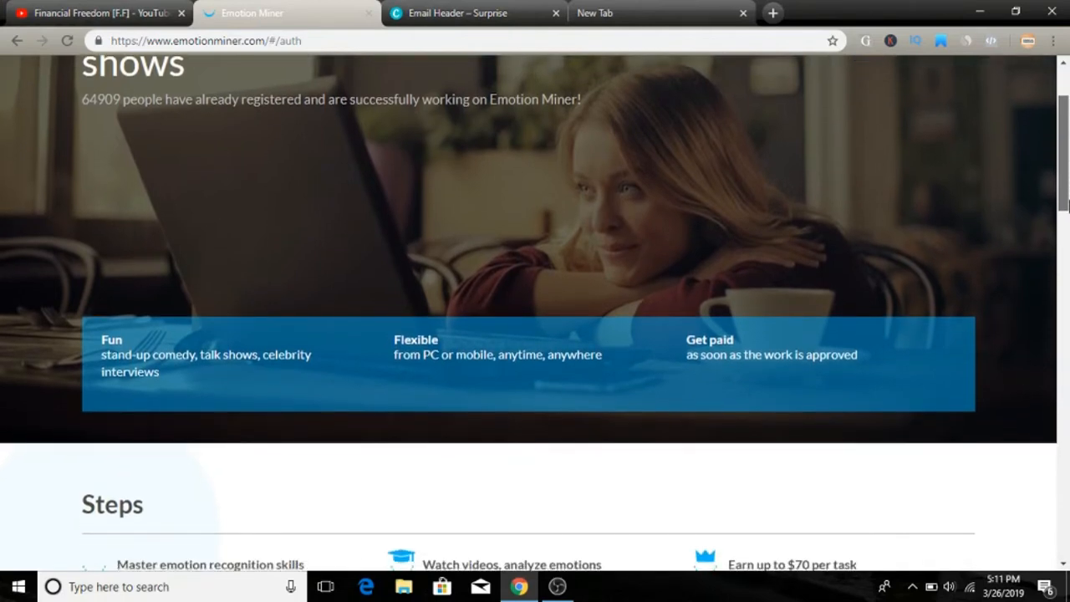
{"action": "scroll", "scroll_direction": "down", "scroll_amount": 3}
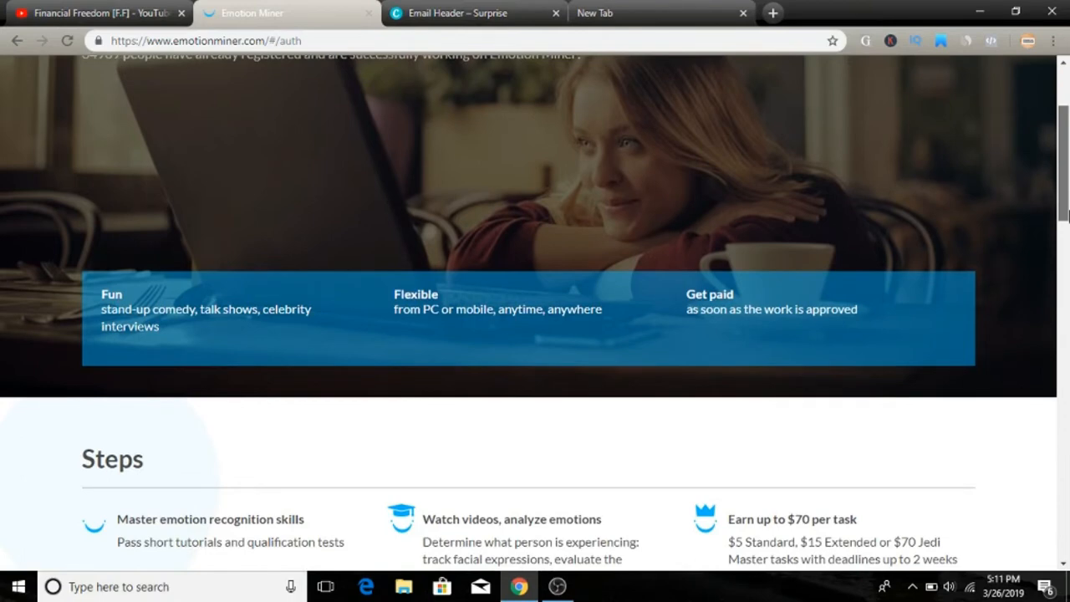
{"action": "scroll", "scroll_direction": "down", "scroll_amount": 3}
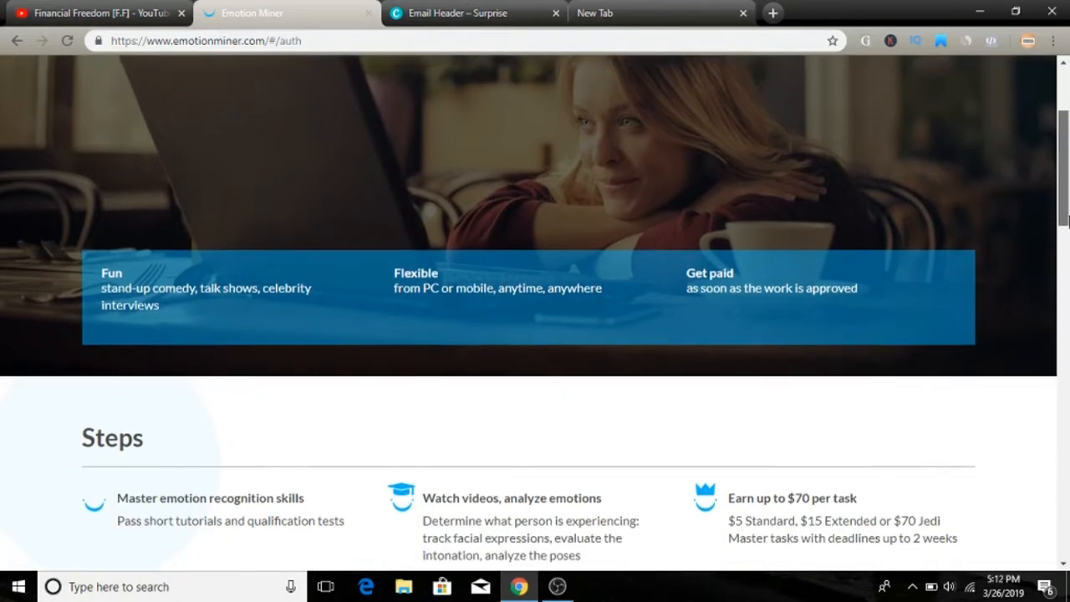
{"action": "scroll", "scroll_direction": "down", "scroll_amount": 3}
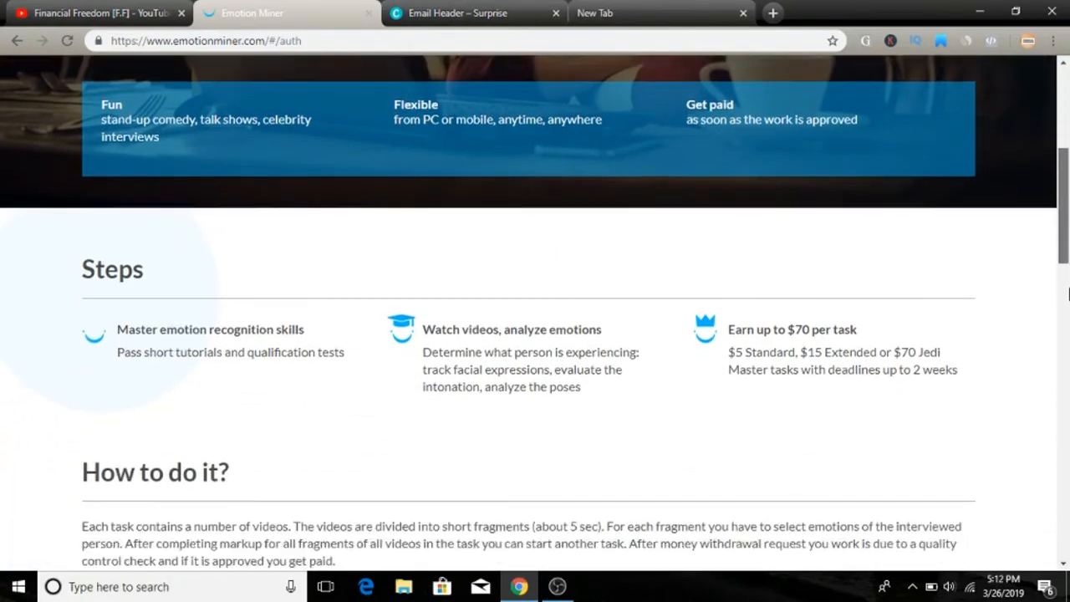
Step: Scroll to the 'How to do it?' example video with Shame, Pride and Anxiety emotion choices
{"action": "scroll", "scroll_direction": "down", "scroll_amount": 3}
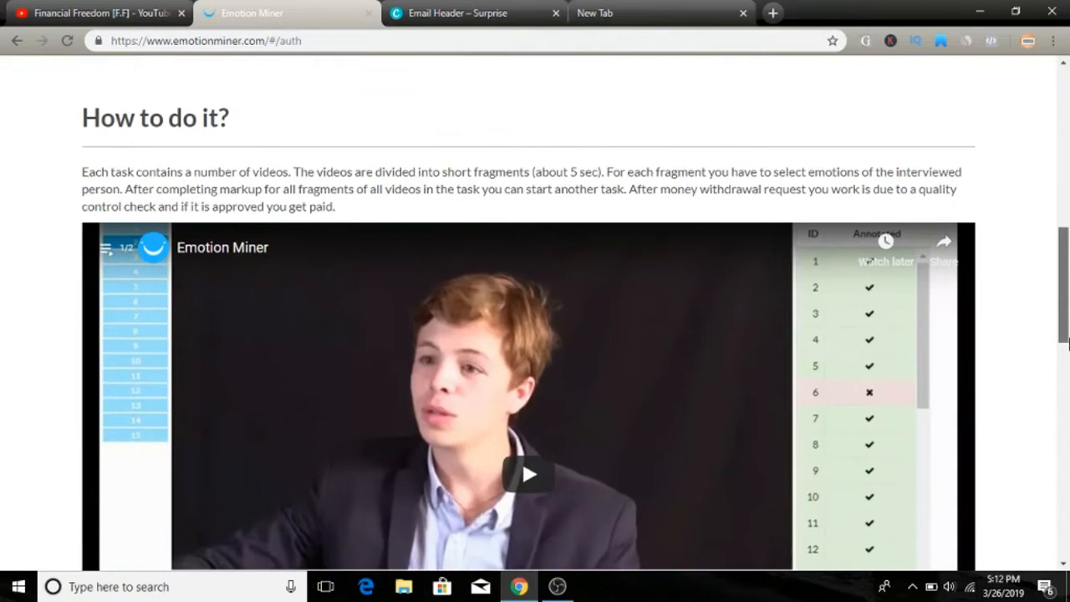
{"action": "scroll", "scroll_direction": "down", "scroll_amount": 3}
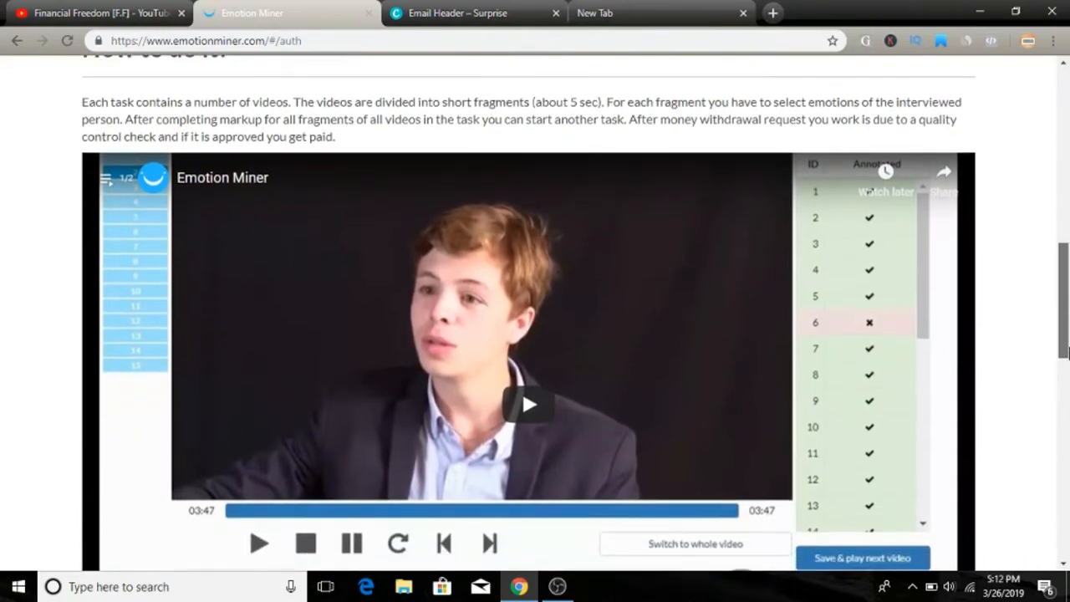
{"action": "scroll", "scroll_direction": "down", "scroll_amount": 3}
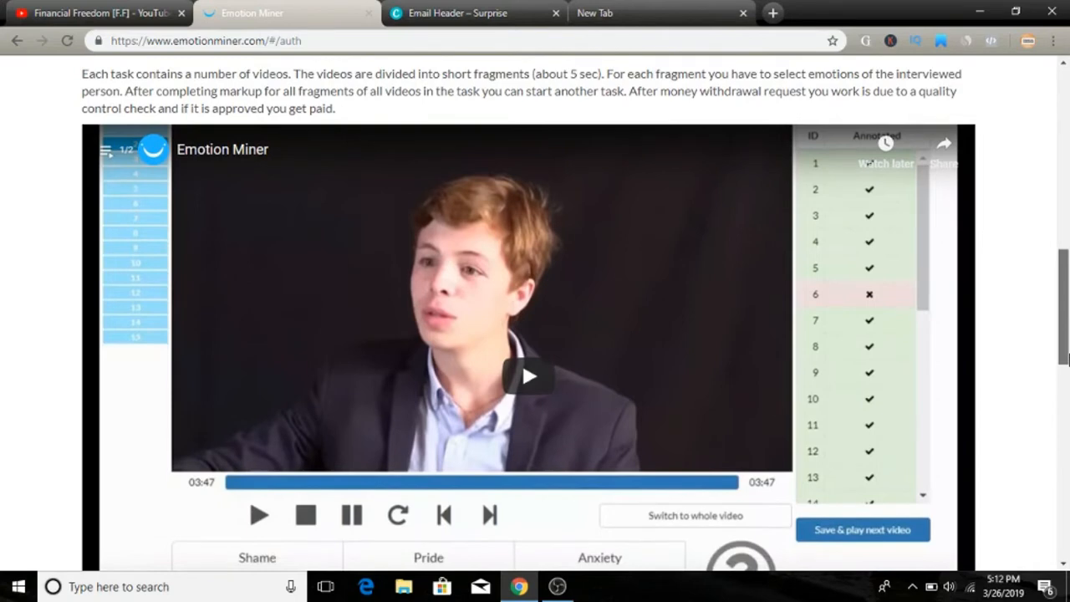
{"action": "scroll", "scroll_direction": "down", "scroll_amount": 3}
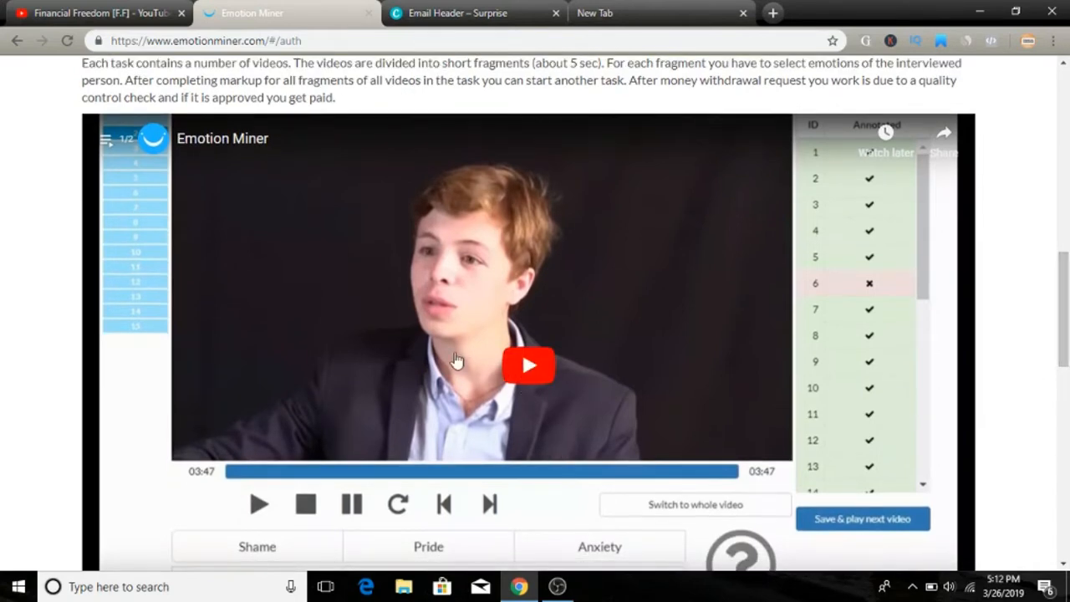
{"action": "scroll", "scroll_direction": "down", "scroll_amount": 3}
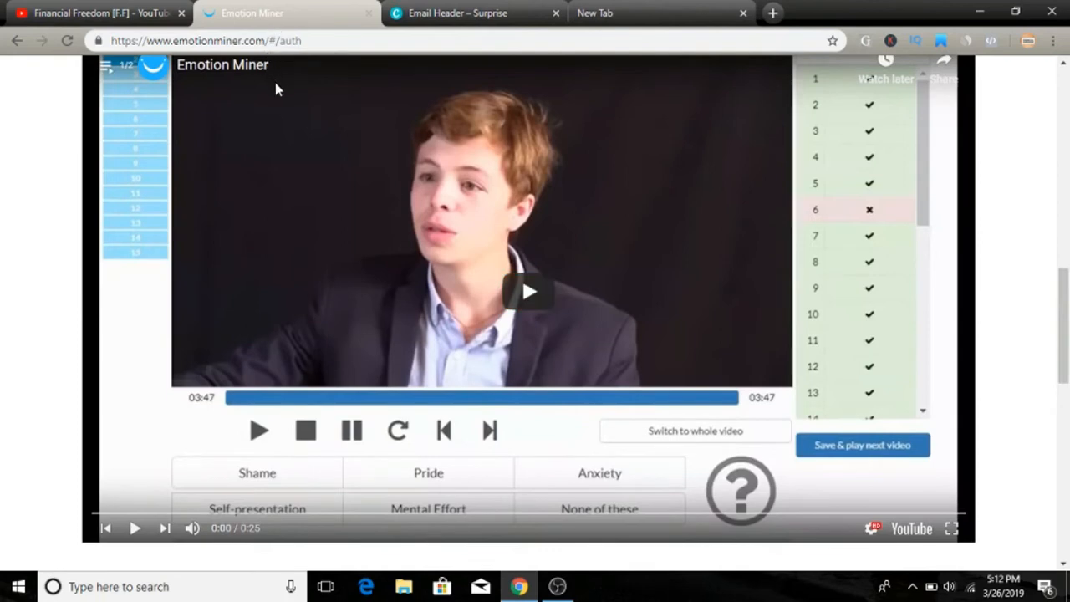
{"action": "mouse_move", "coordinate": [291, 207]}
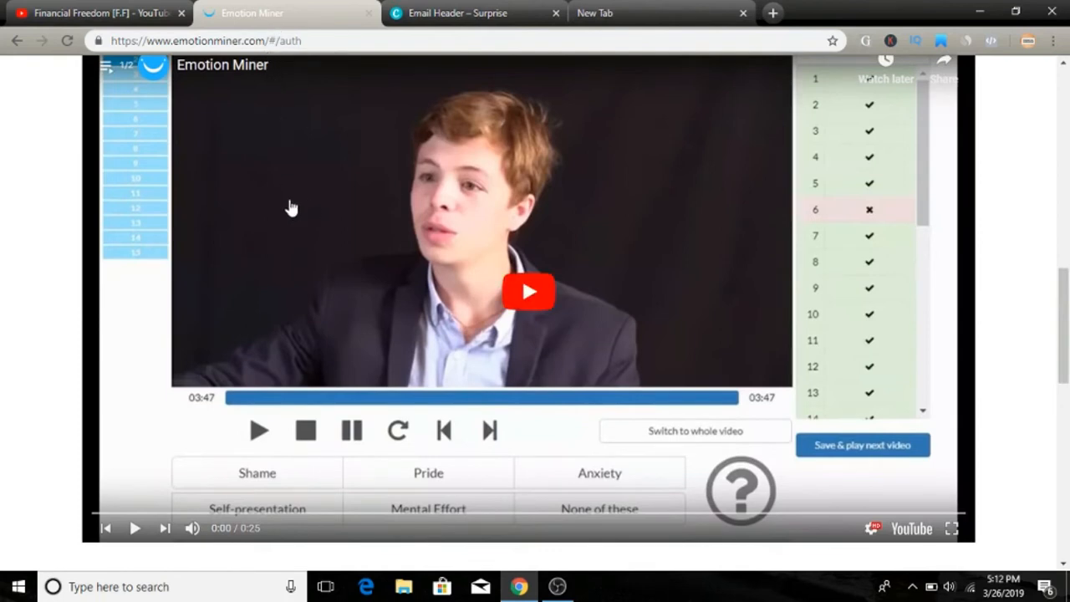
{"action": "mouse_move", "coordinate": [278, 204]}
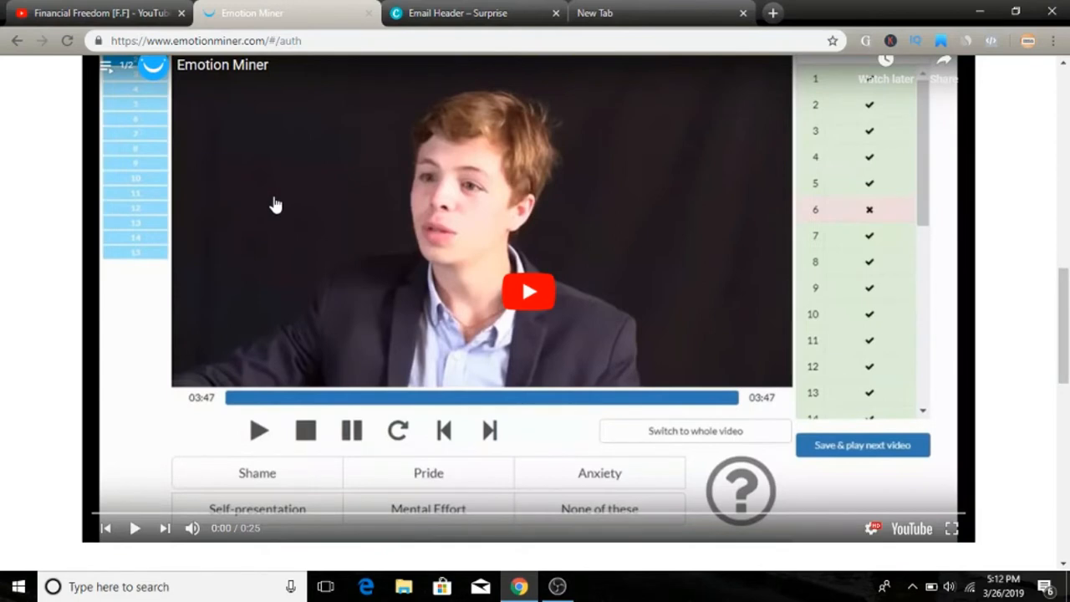
{"action": "mouse_move", "coordinate": [381, 209]}
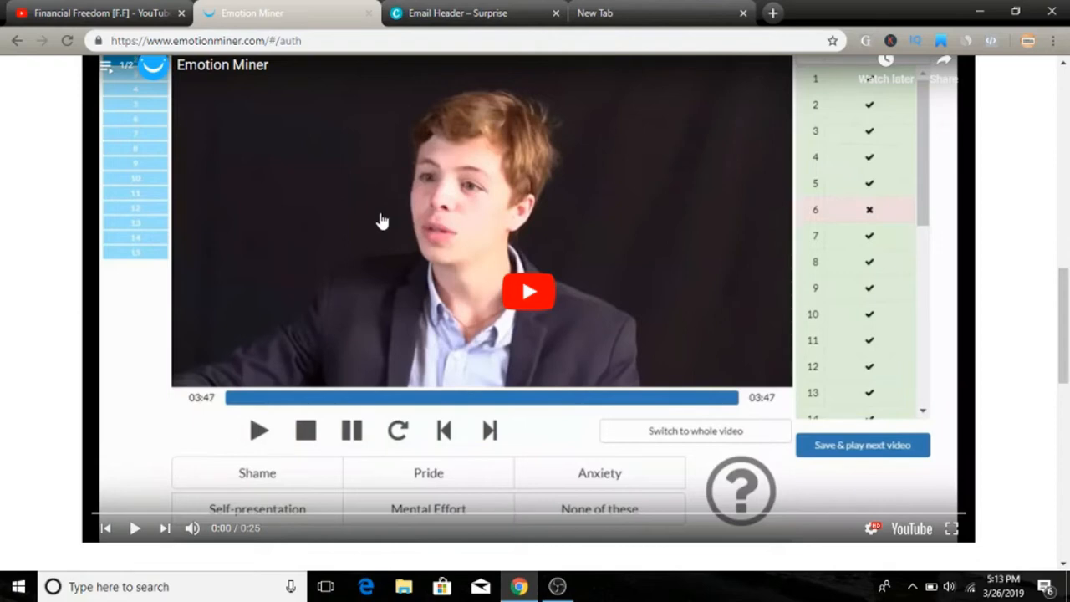
{"action": "mouse_move", "coordinate": [365, 362]}
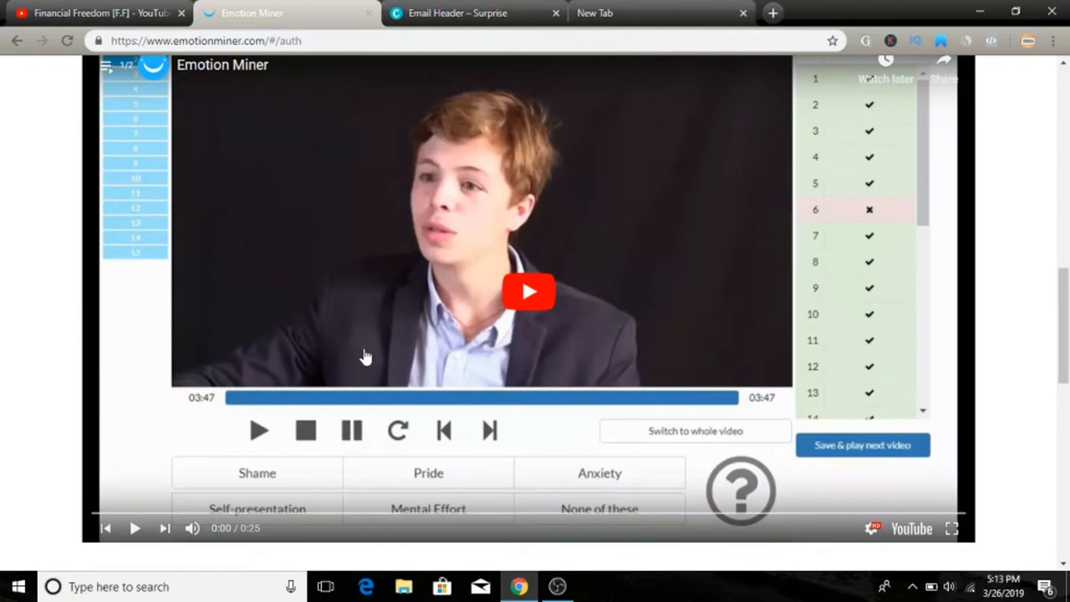
{"action": "mouse_move", "coordinate": [286, 493]}
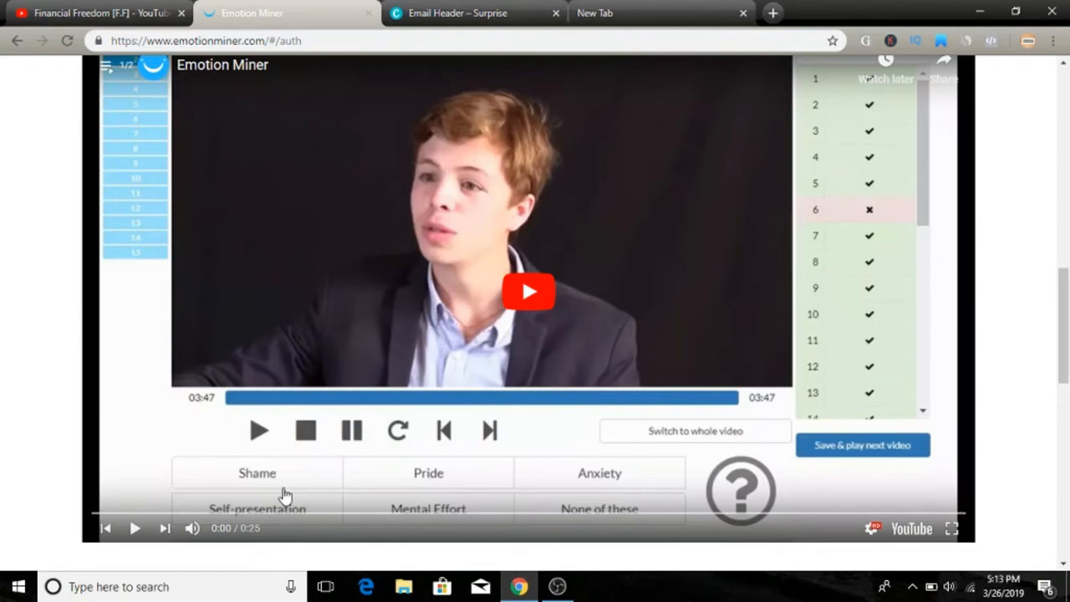
{"action": "mouse_move", "coordinate": [354, 488]}
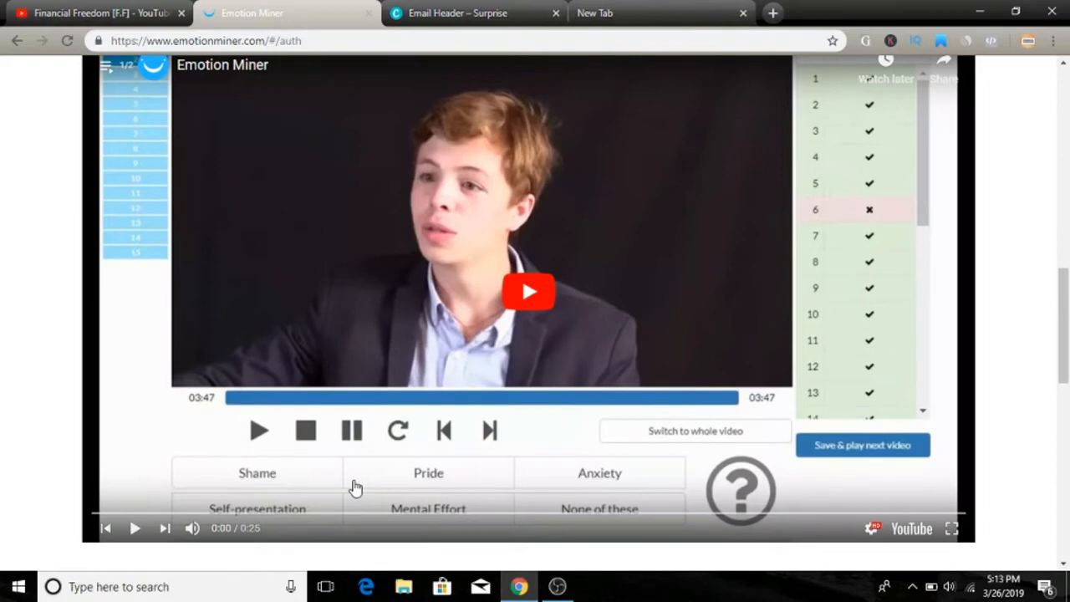
{"action": "mouse_move", "coordinate": [324, 468]}
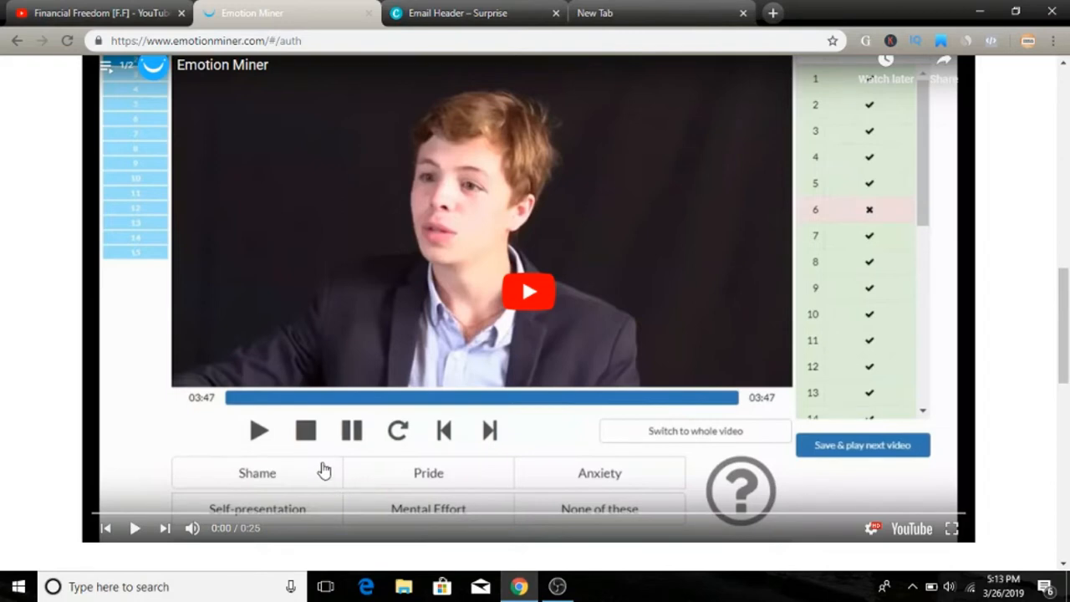
{"action": "mouse_move", "coordinate": [354, 512]}
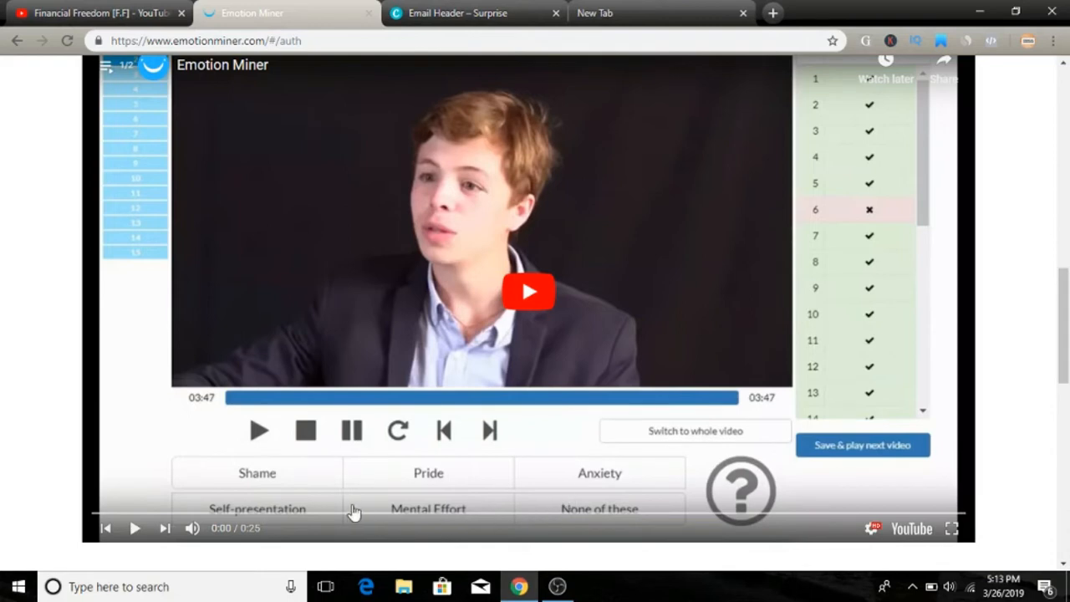
{"action": "mouse_move", "coordinate": [596, 452]}
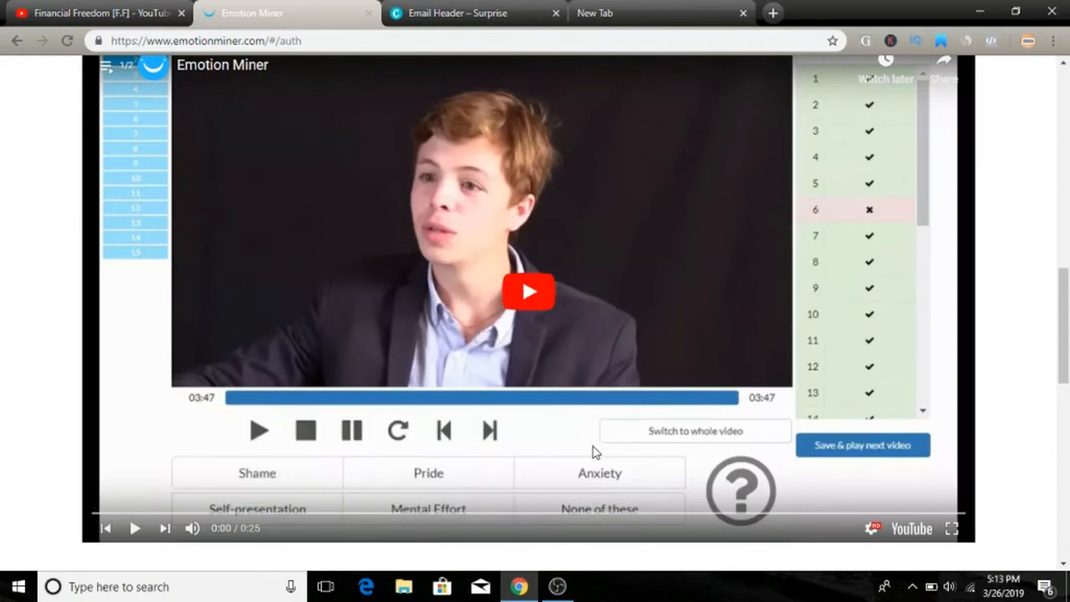
{"action": "mouse_move", "coordinate": [311, 482]}
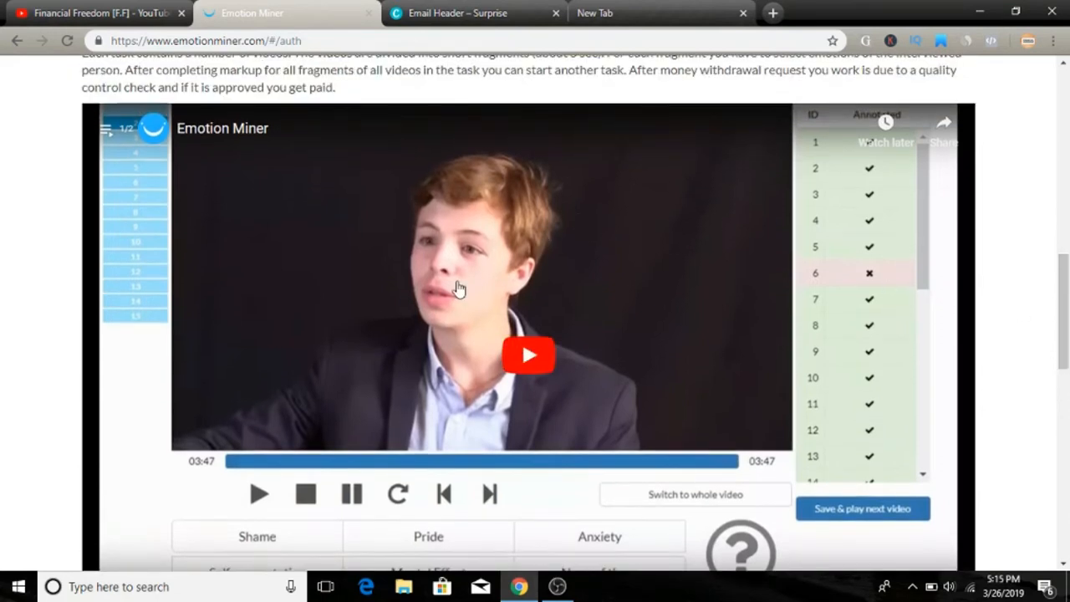
{"action": "mouse_move", "coordinate": [445, 276]}
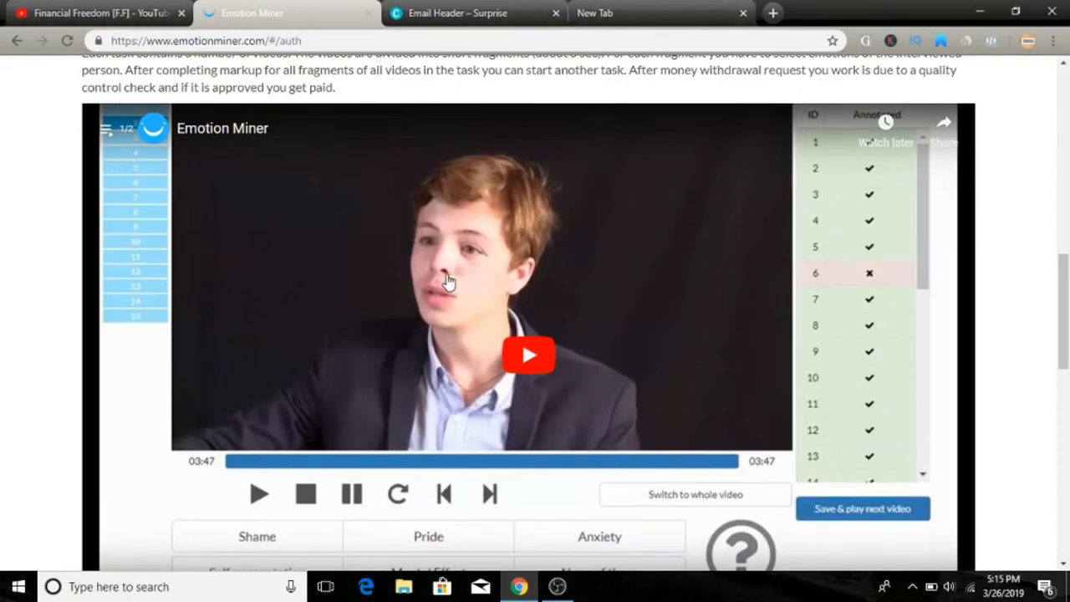
{"action": "mouse_move", "coordinate": [418, 270]}
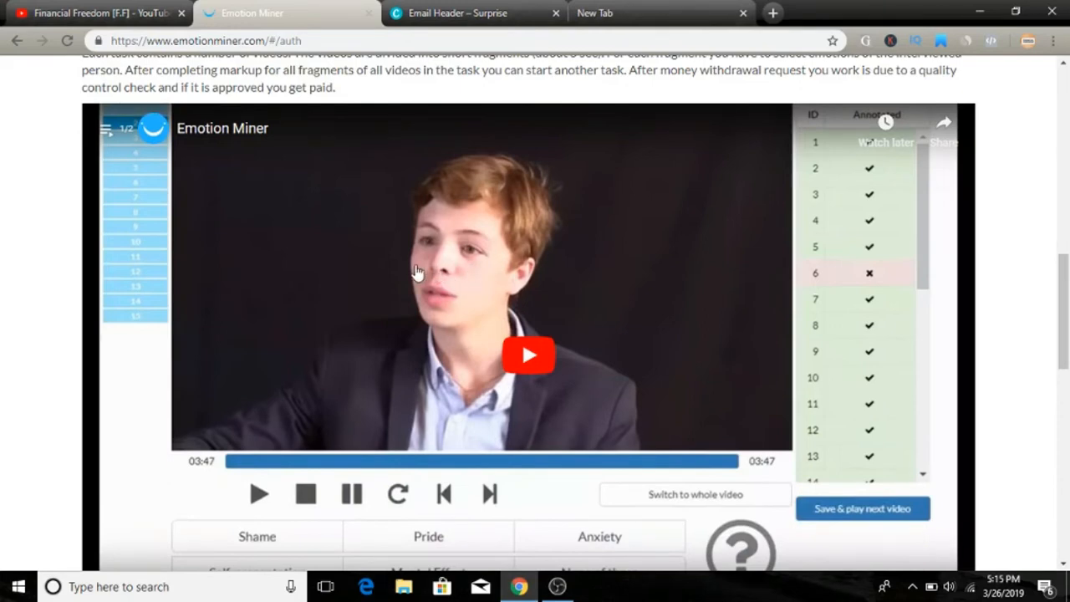
{"action": "mouse_move", "coordinate": [317, 309]}
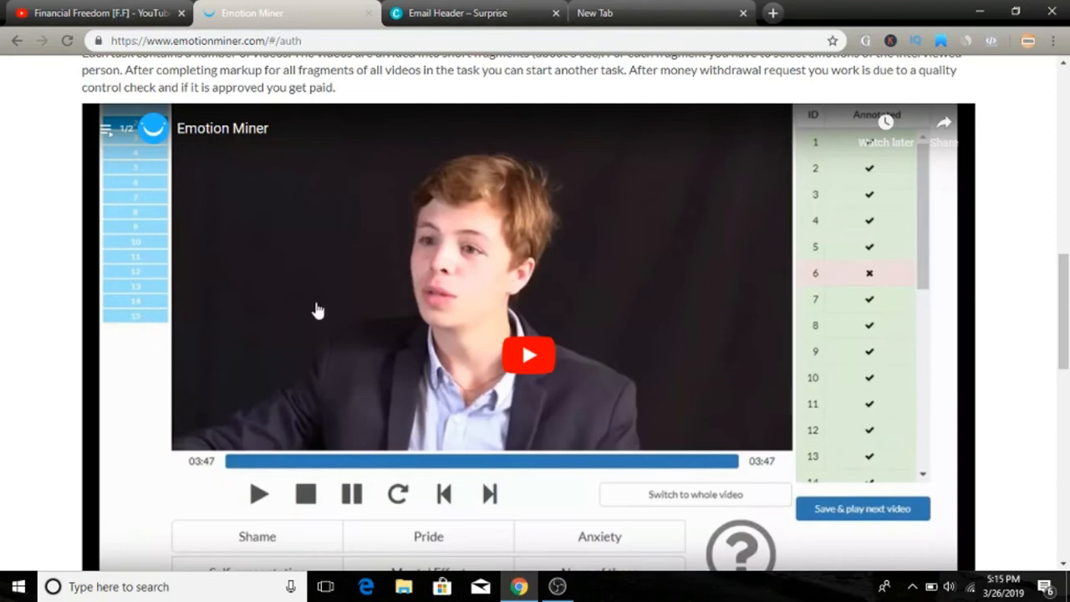
{"action": "mouse_move", "coordinate": [425, 307]}
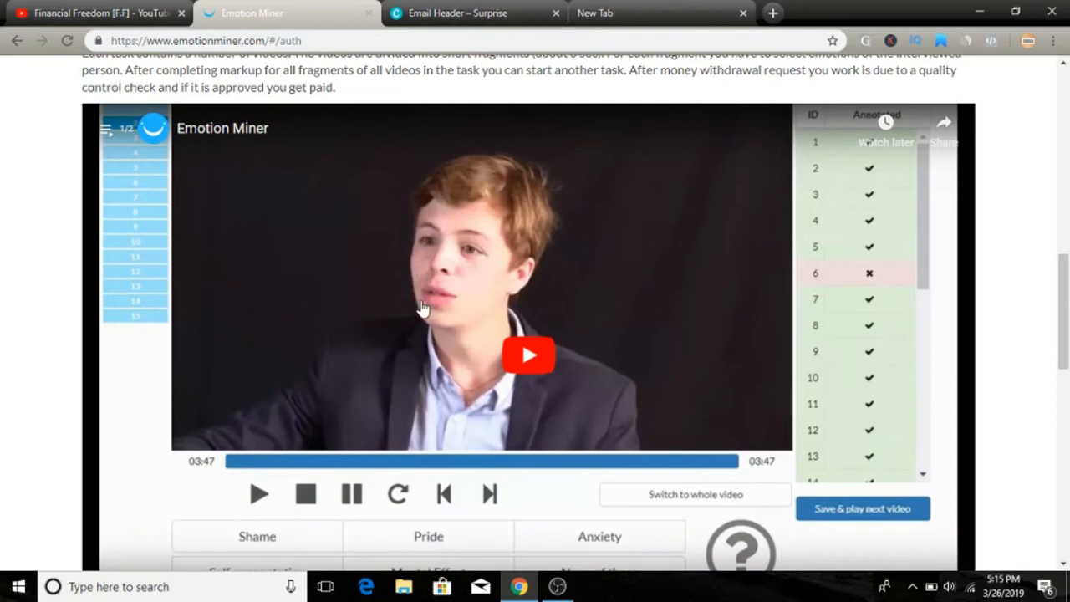
{"action": "mouse_move", "coordinate": [377, 329]}
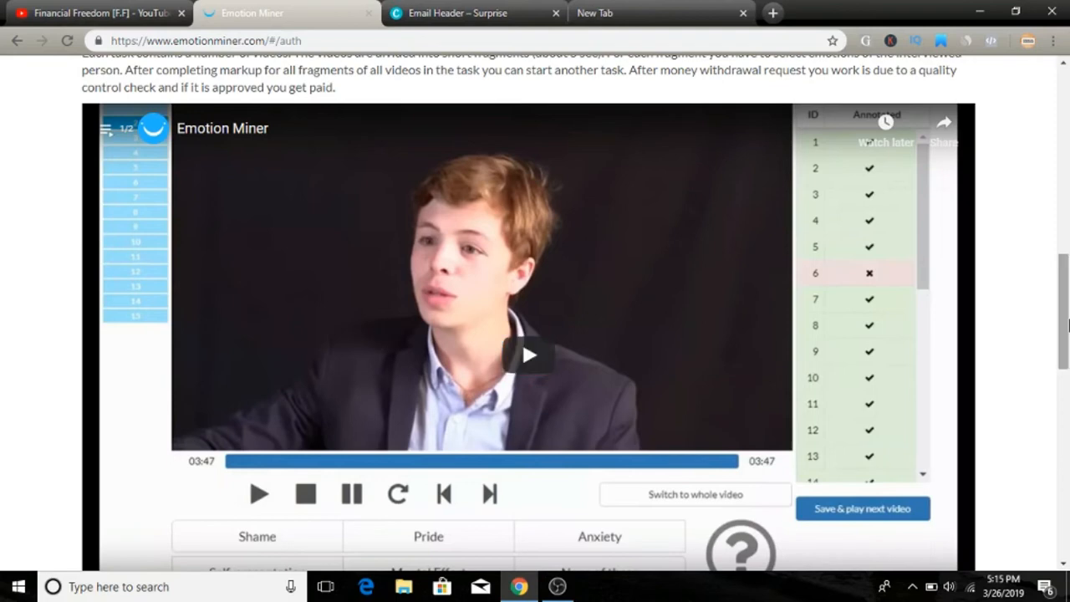
{"action": "scroll", "scroll_direction": "down", "scroll_amount": 3}
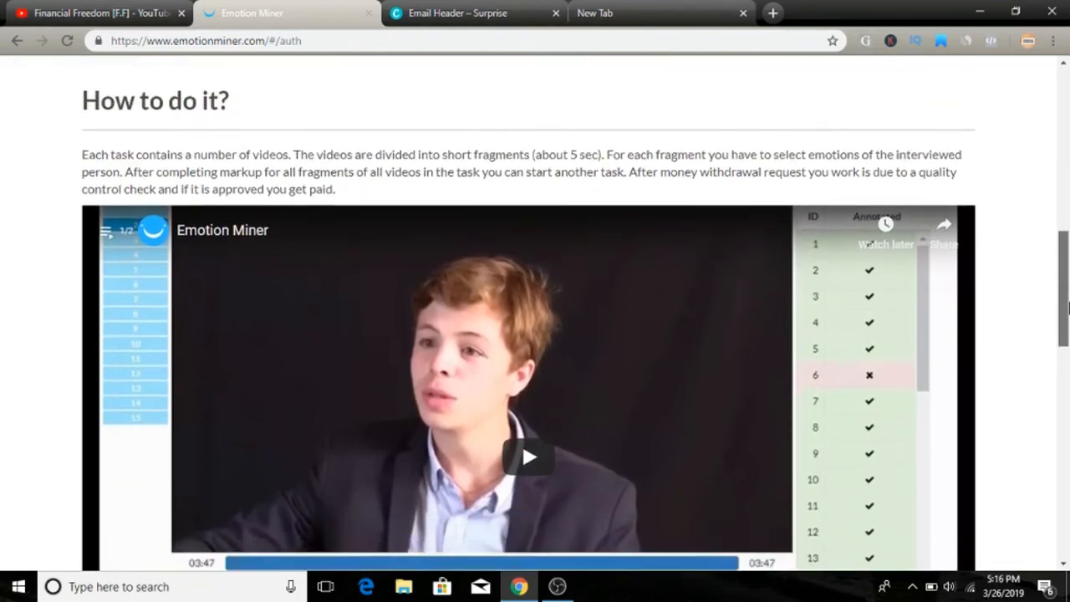
{"action": "scroll", "scroll_direction": "down", "scroll_amount": 3}
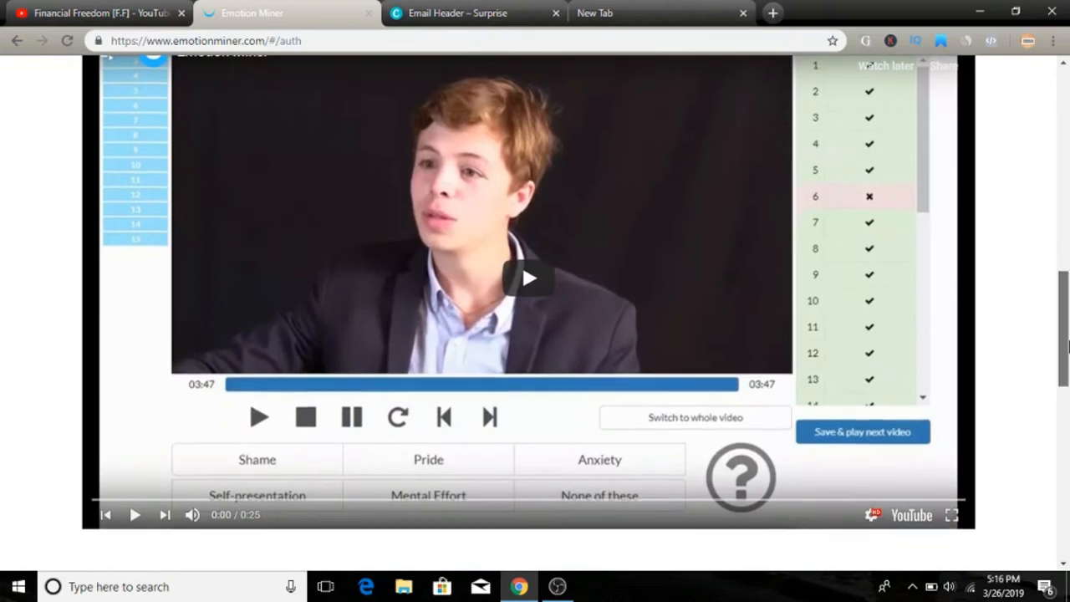
{"action": "scroll", "scroll_direction": "down", "scroll_amount": 3}
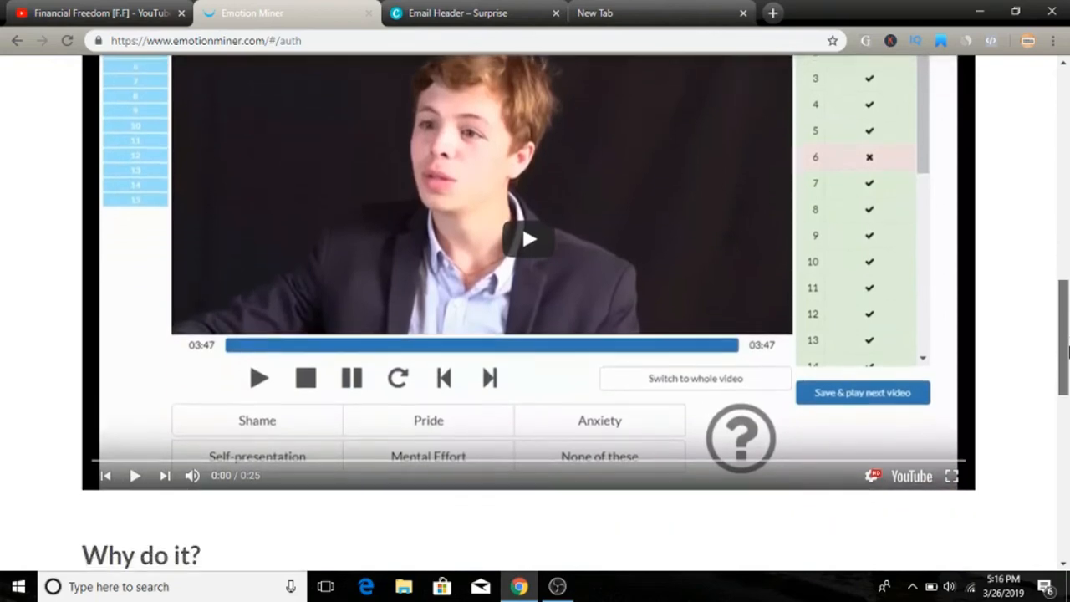
{"action": "scroll", "scroll_direction": "down", "scroll_amount": 3}
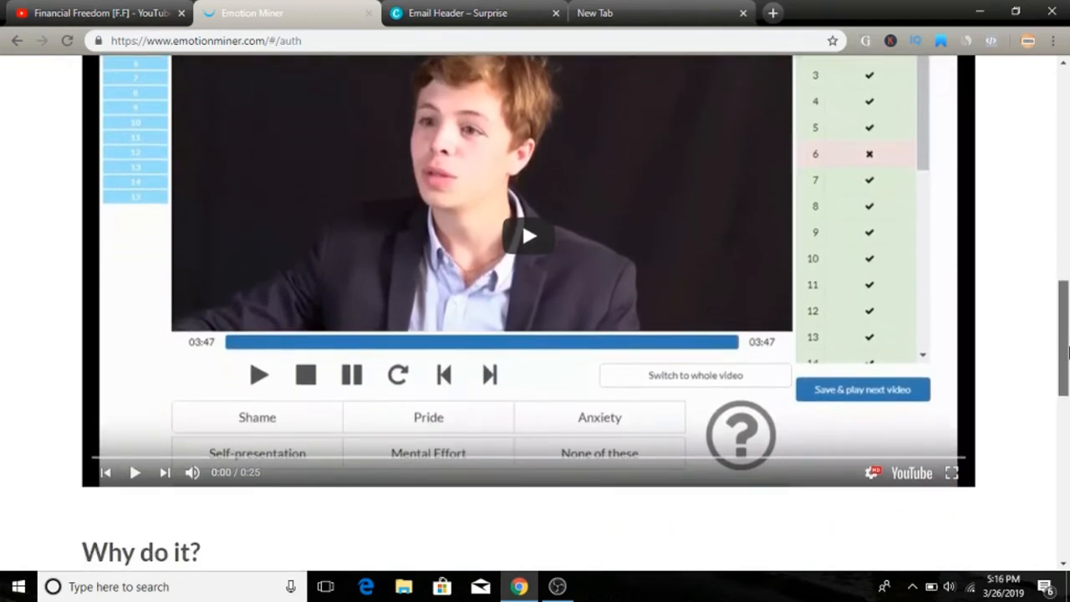
{"action": "scroll", "scroll_direction": "down", "scroll_amount": 3}
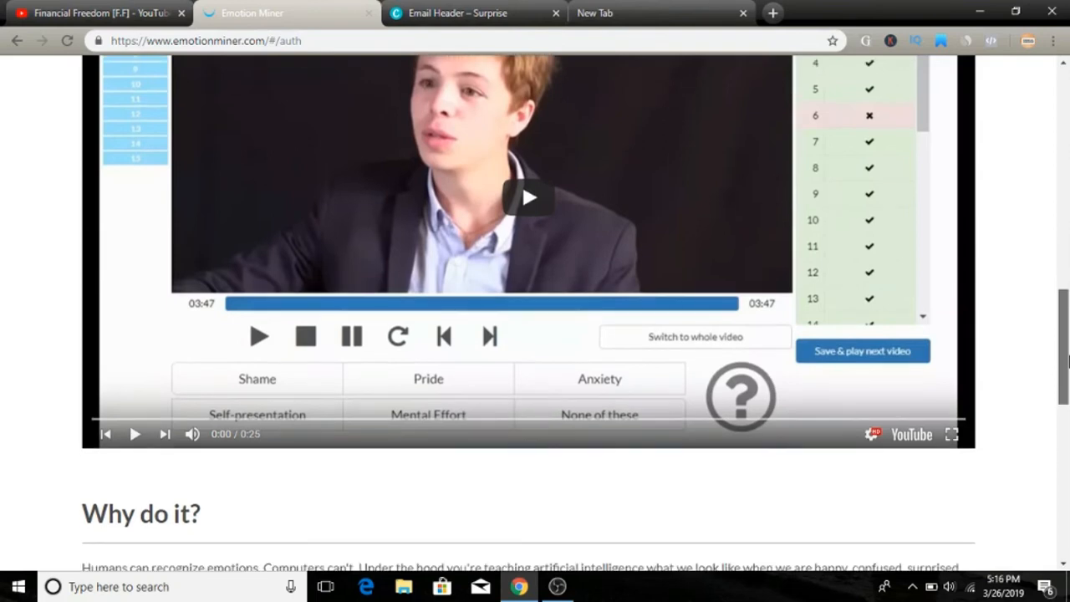
{"action": "scroll", "scroll_direction": "down", "scroll_amount": 3}
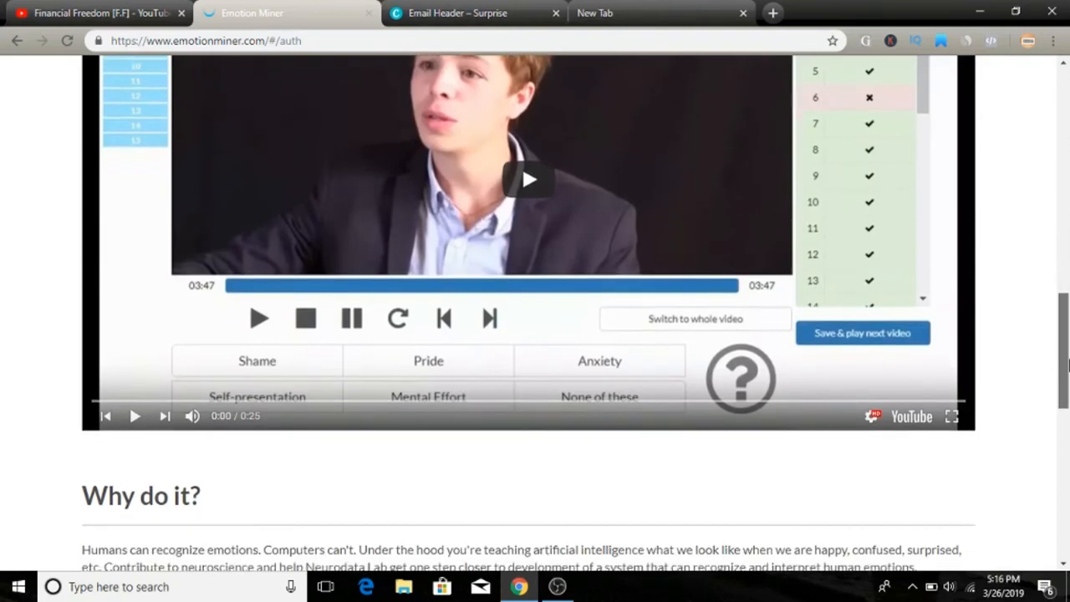
{"action": "scroll", "scroll_direction": "down", "scroll_amount": 3}
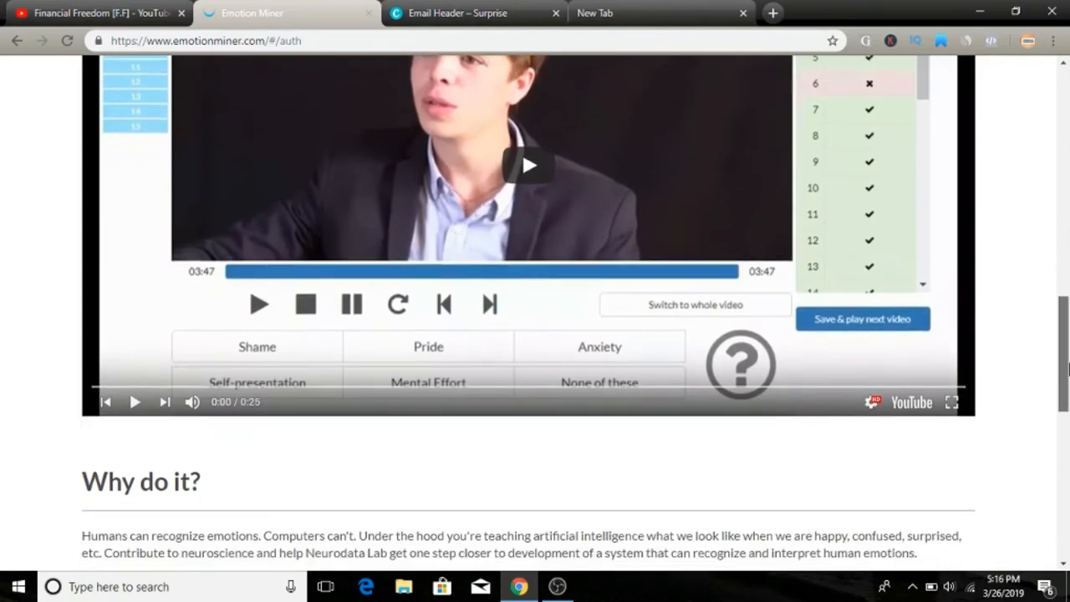
{"action": "scroll", "scroll_direction": "down", "scroll_amount": 3}
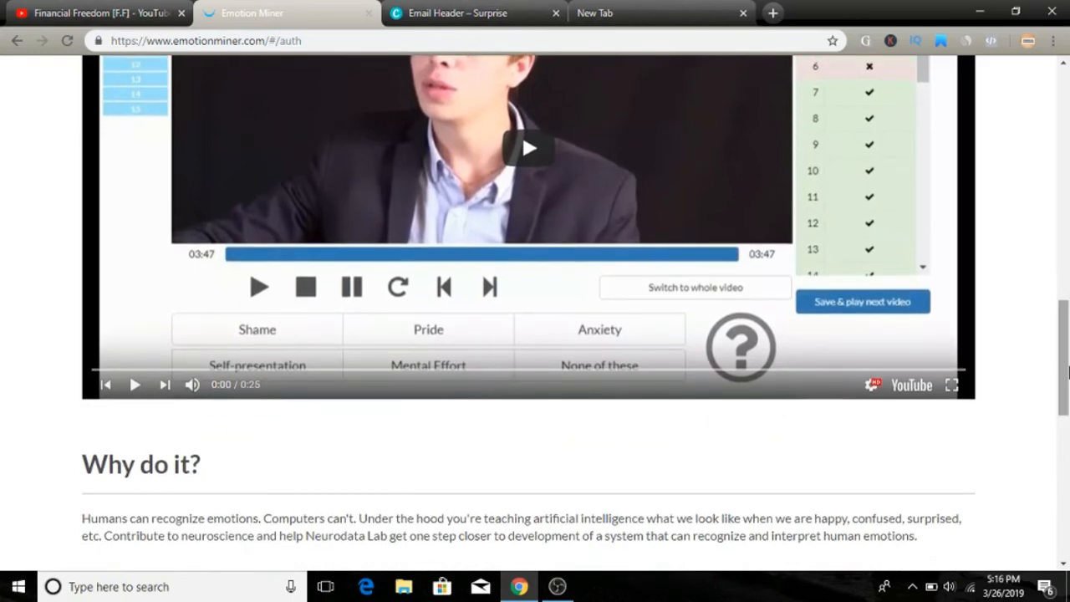
{"action": "scroll", "scroll_direction": "down", "scroll_amount": 3}
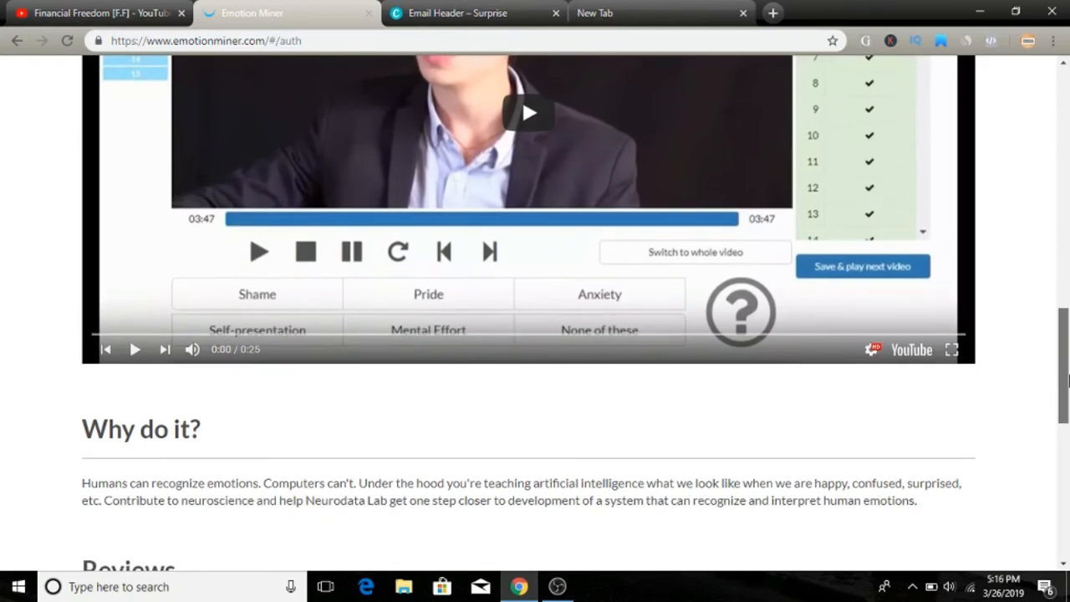
{"action": "scroll", "scroll_direction": "down", "scroll_amount": 3}
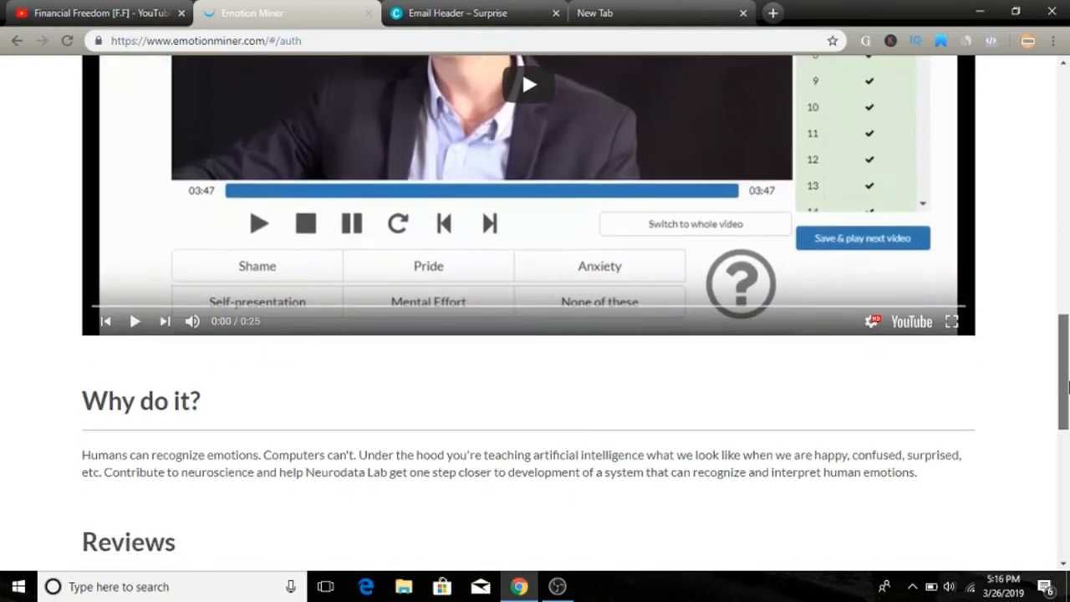
{"action": "scroll", "scroll_direction": "down", "scroll_amount": 3}
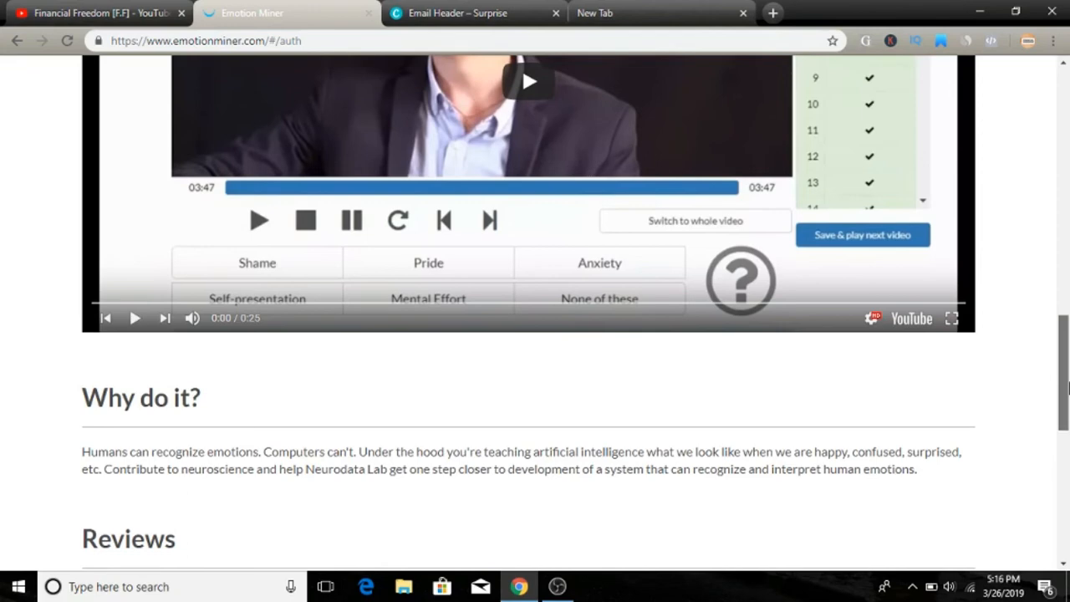
{"action": "scroll", "scroll_direction": "down", "scroll_amount": 3}
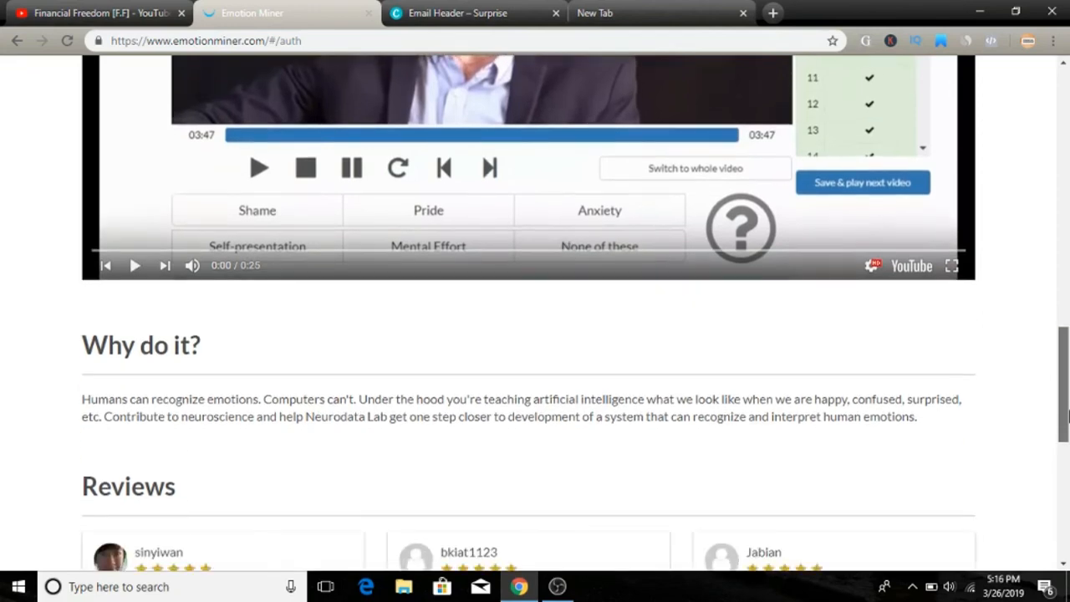
{"action": "scroll", "scroll_direction": "down", "scroll_amount": 3}
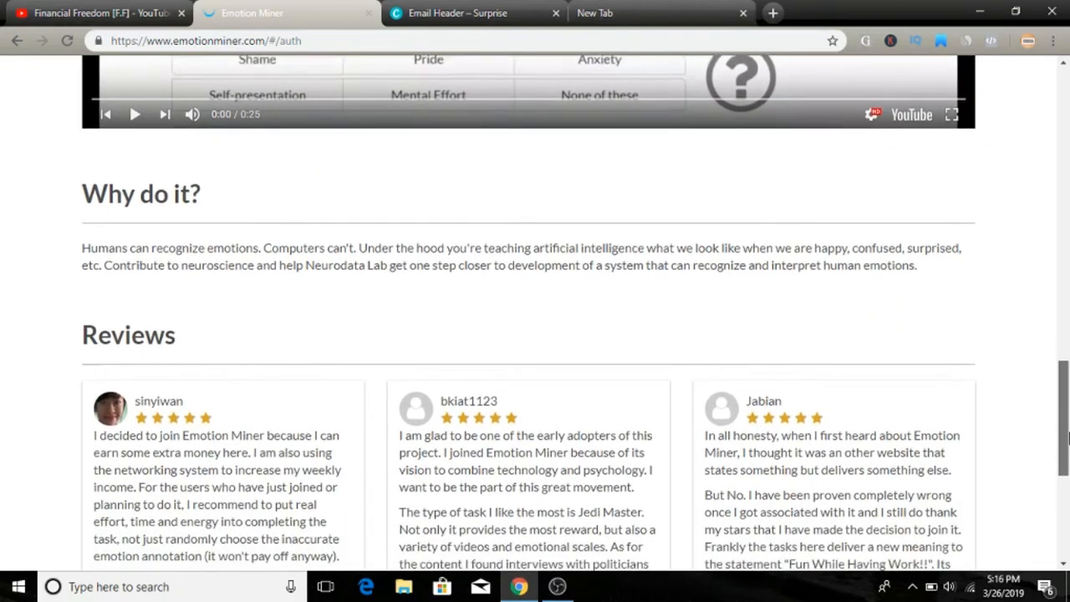
{"action": "scroll", "scroll_direction": "down", "scroll_amount": 3}
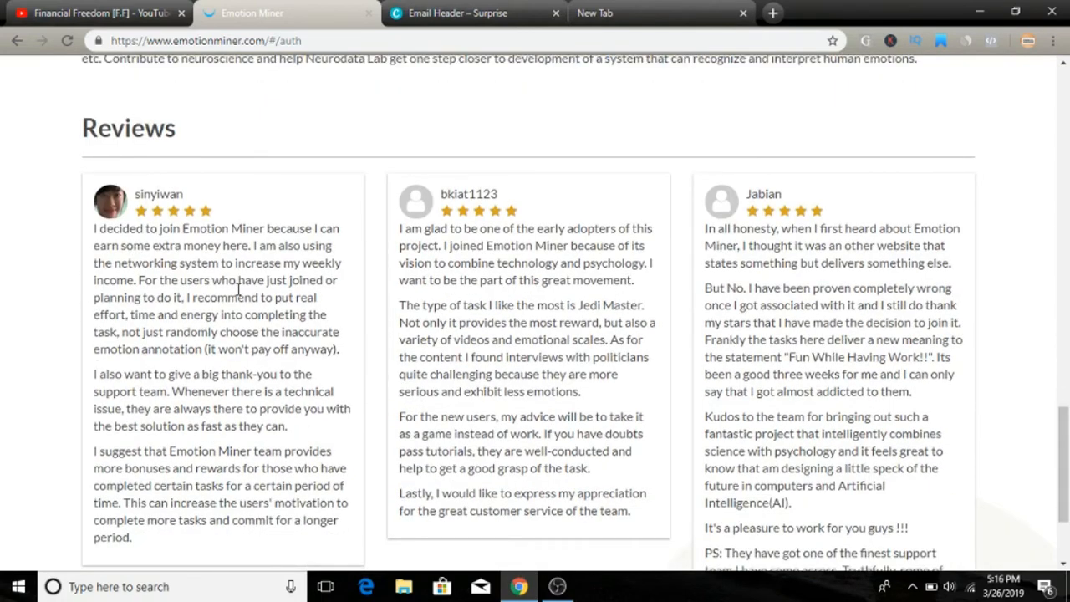
{"action": "scroll", "scroll_direction": "down", "scroll_amount": 3}
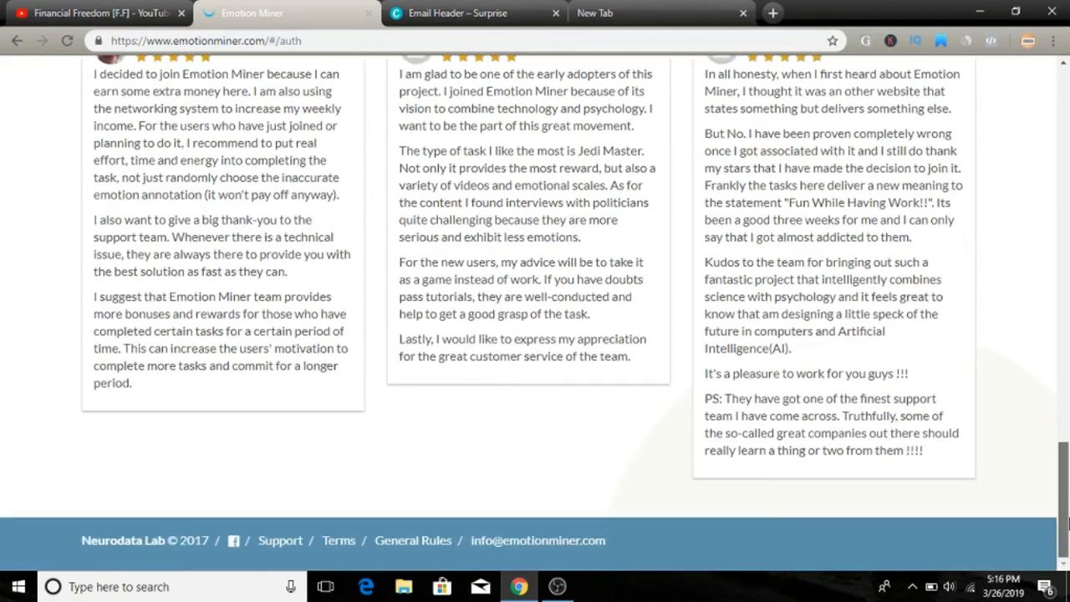
{"action": "scroll", "scroll_direction": "up", "scroll_amount": 3}
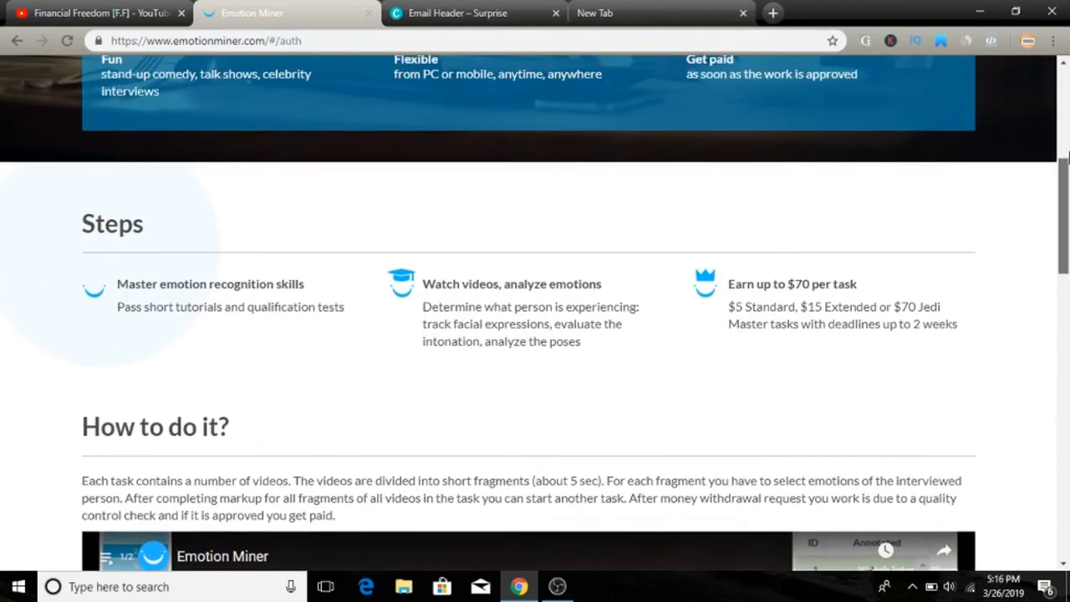
Step: Return to the top of Emotion Miner and bring up the Financial Freedom YouTube channel
{"action": "scroll", "scroll_direction": "up", "scroll_amount": 3}
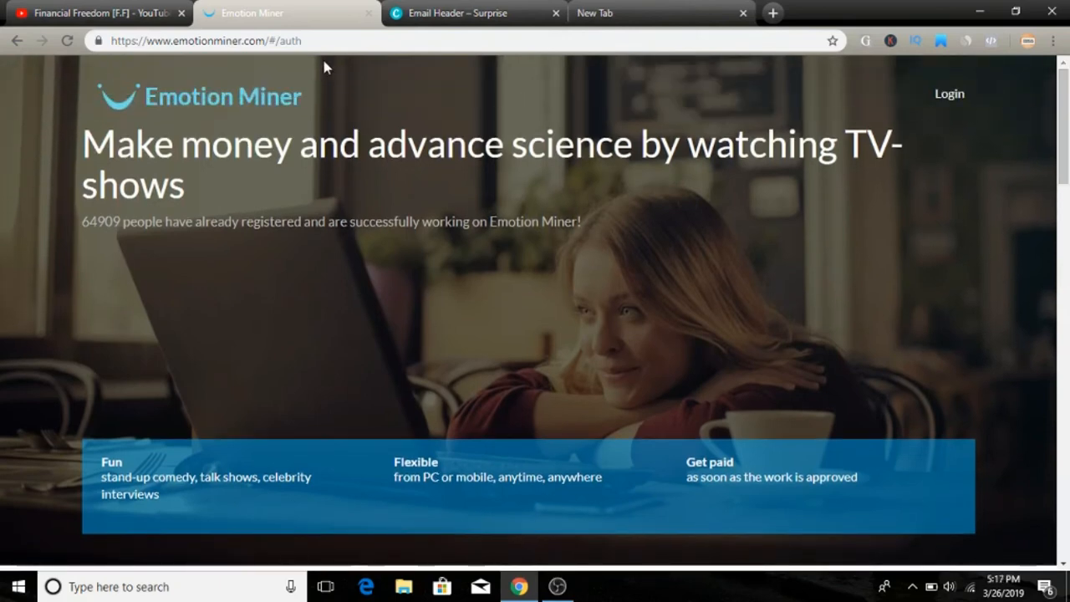
{"action": "mouse_move", "coordinate": [395, 197]}
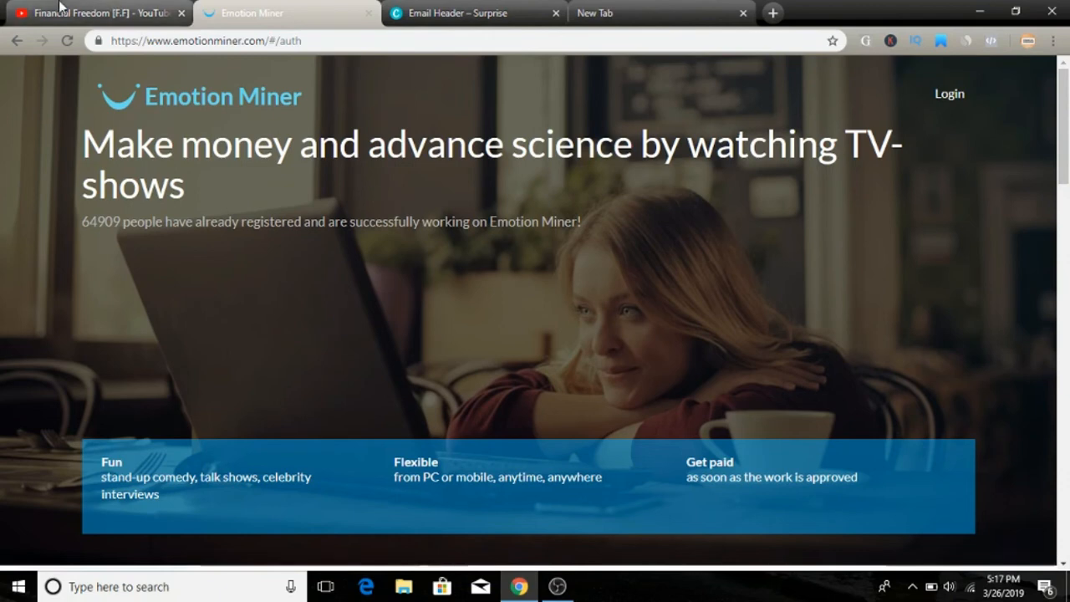
{"action": "left_click", "coordinate": [92, 13]}
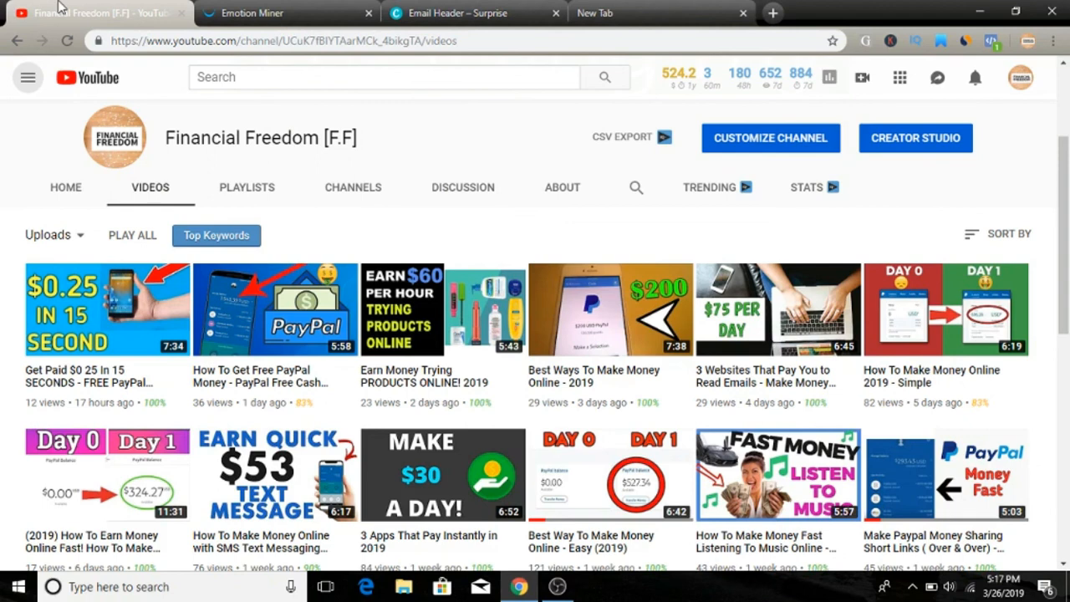
{"action": "mouse_move", "coordinate": [679, 94]}
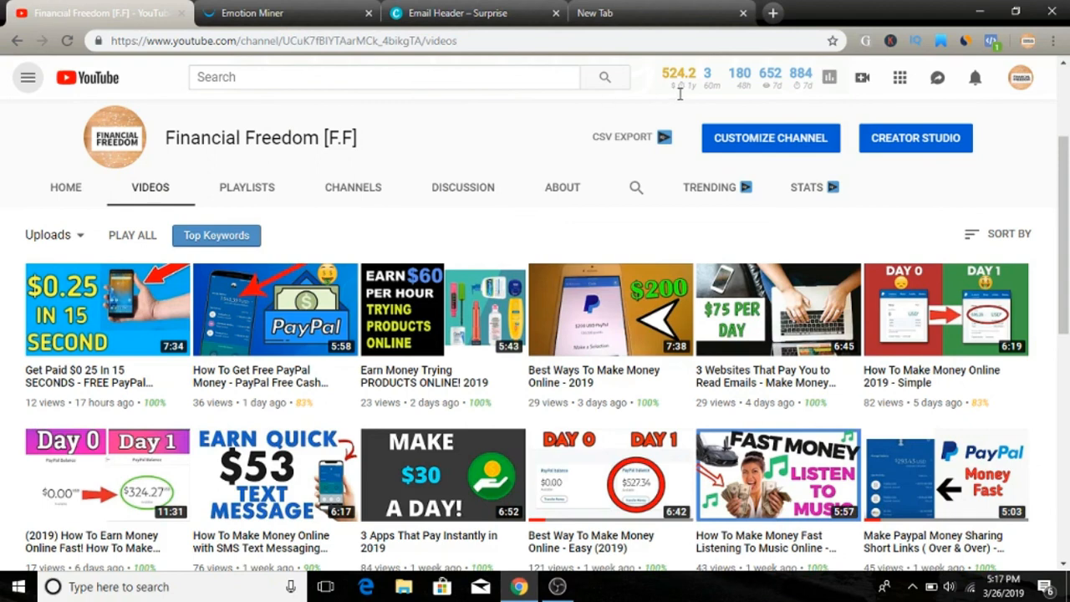
Step: Switch from the YouTube channel to the blank new browser tab
{"action": "left_click", "coordinate": [636, 13]}
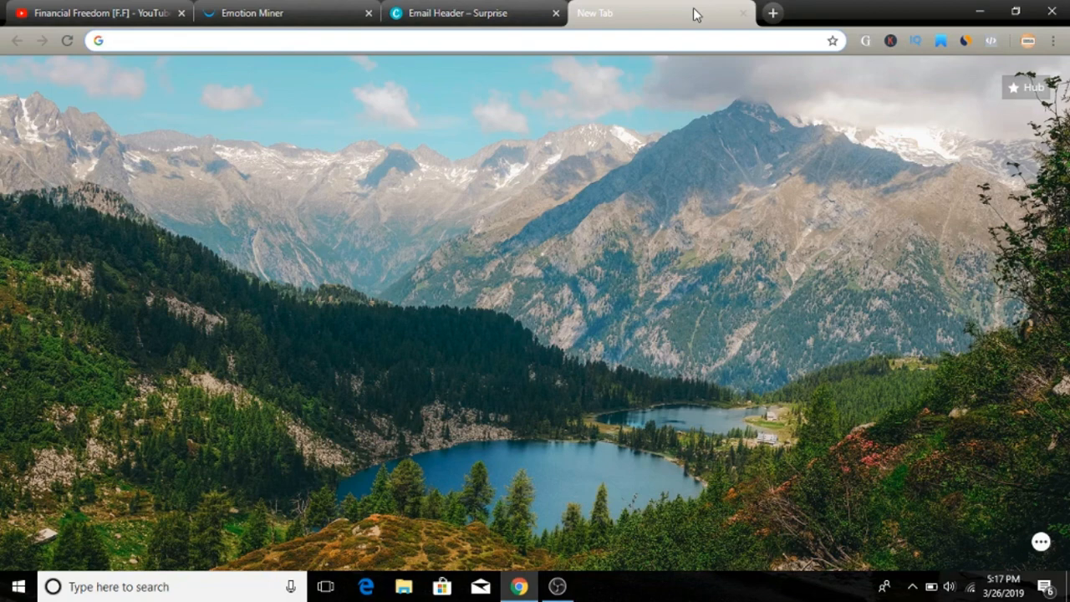
{"action": "left_click", "coordinate": [335, 40]}
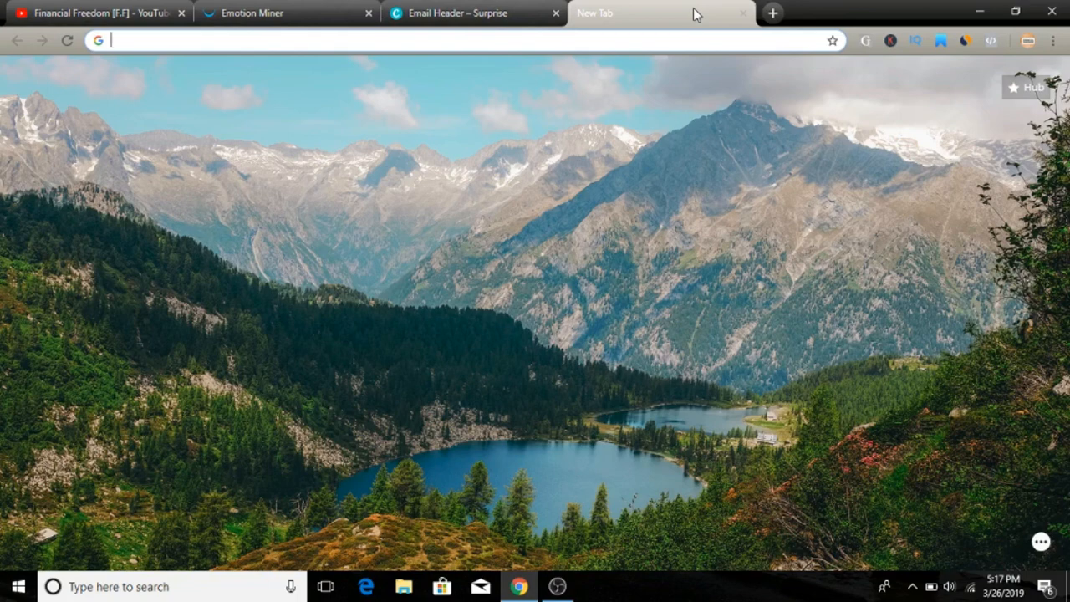